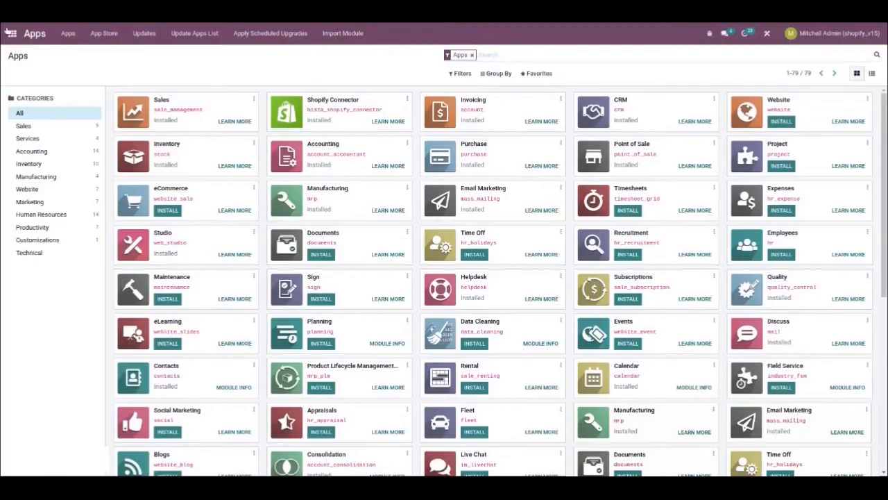
- Return to the home app menu and search the menus for 'use'
{"action": "left_click", "coordinate": [11, 34]}
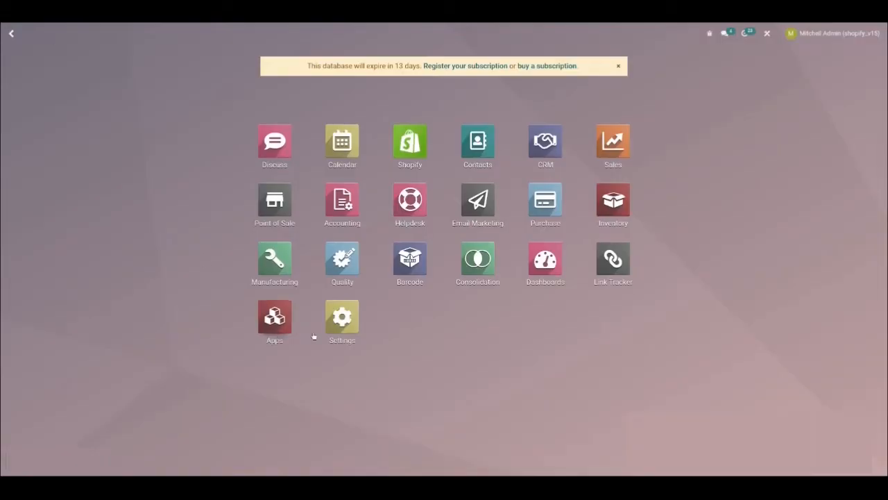
{"action": "mouse_move", "coordinate": [314, 342]}
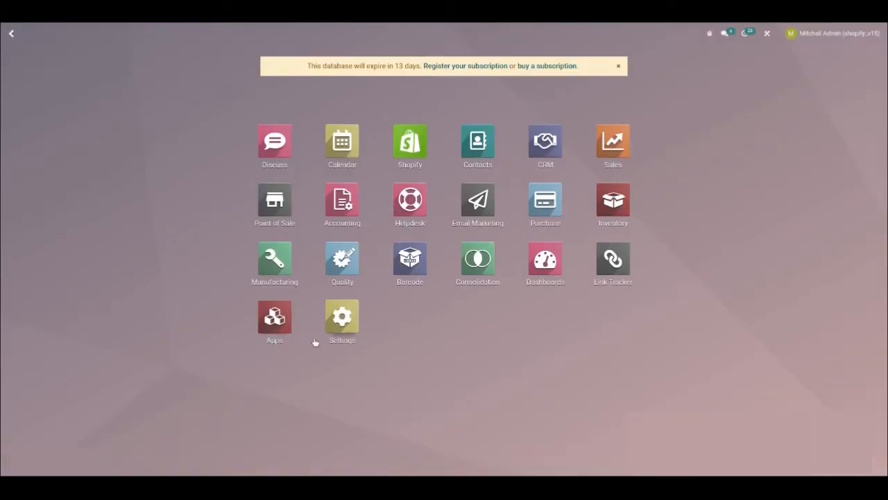
{"action": "type", "text": "use"}
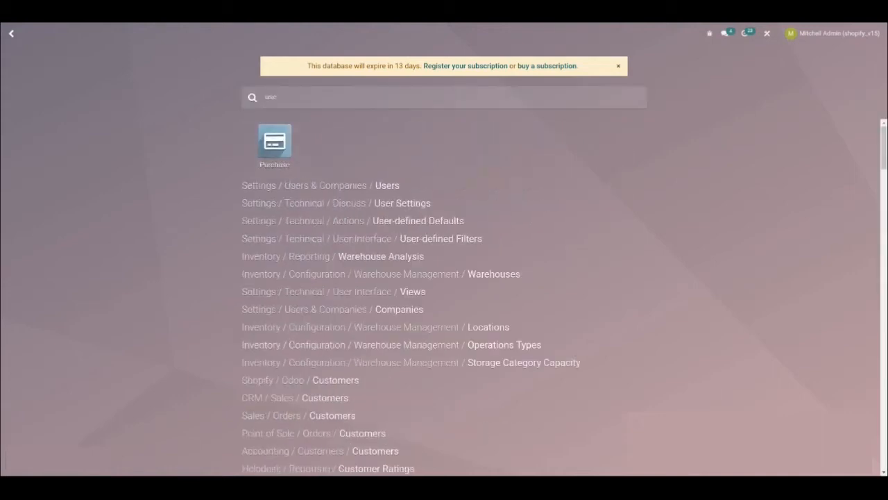
- Review Mitchell Admin's access rights for Shopify Admin, then return to the Users list
{"action": "left_click", "coordinate": [386, 186]}
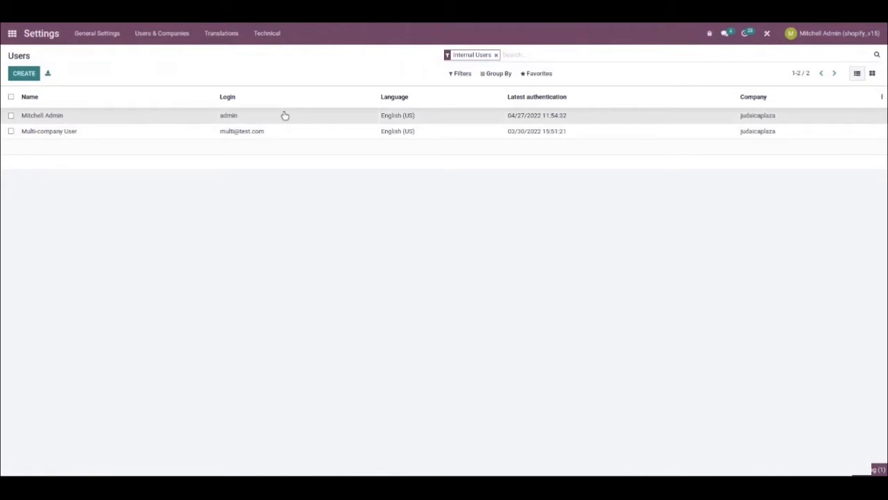
{"action": "left_click", "coordinate": [41, 115]}
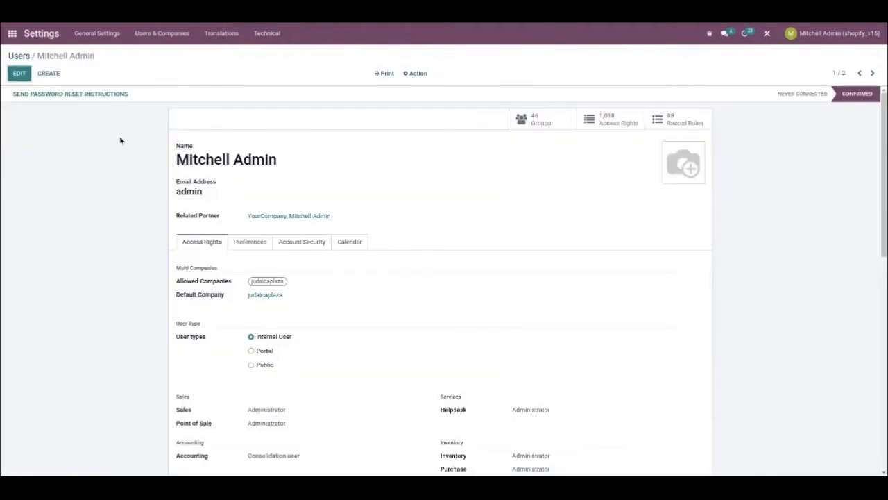
{"action": "scroll", "scroll_direction": "down", "scroll_amount": 3}
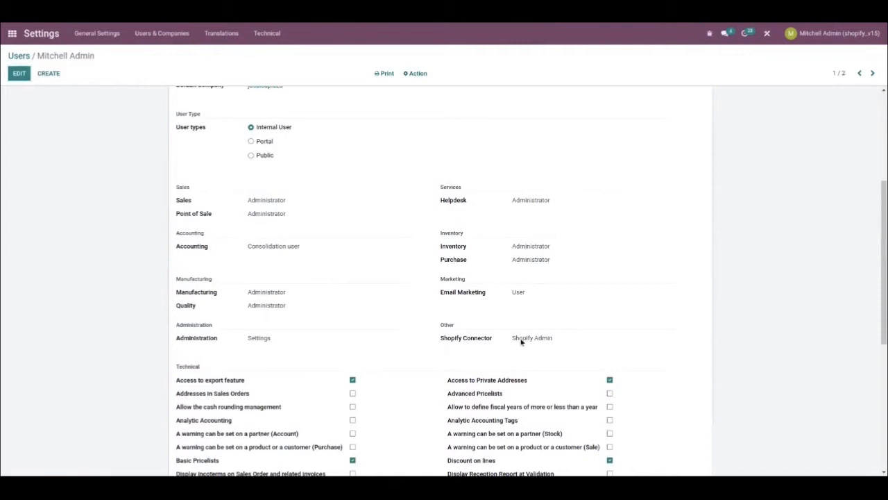
{"action": "mouse_move", "coordinate": [63, 172]}
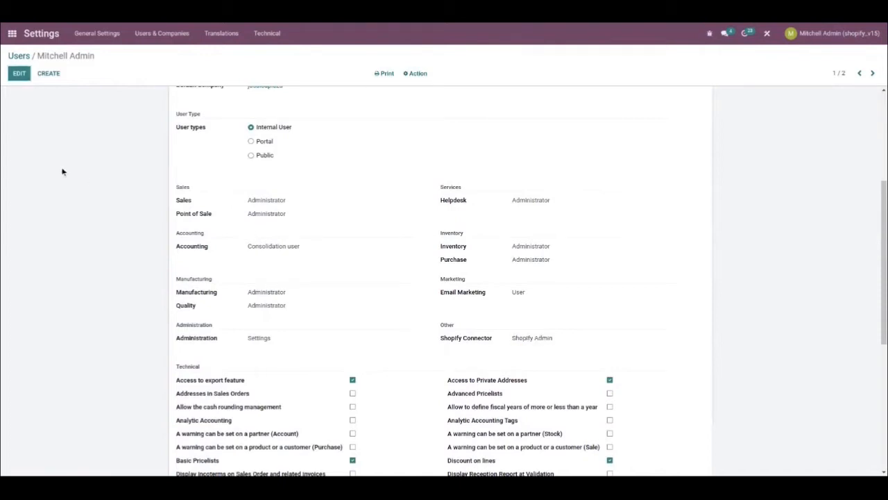
{"action": "mouse_move", "coordinate": [229, 249]}
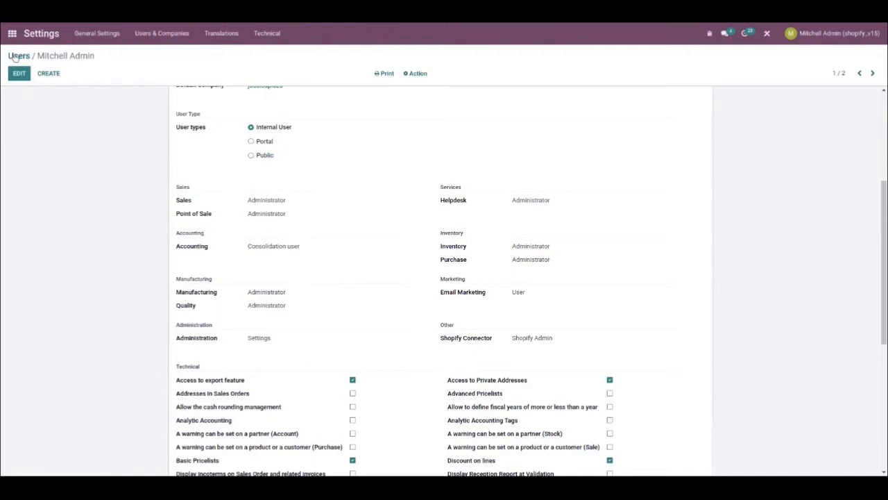
{"action": "left_click", "coordinate": [19, 55]}
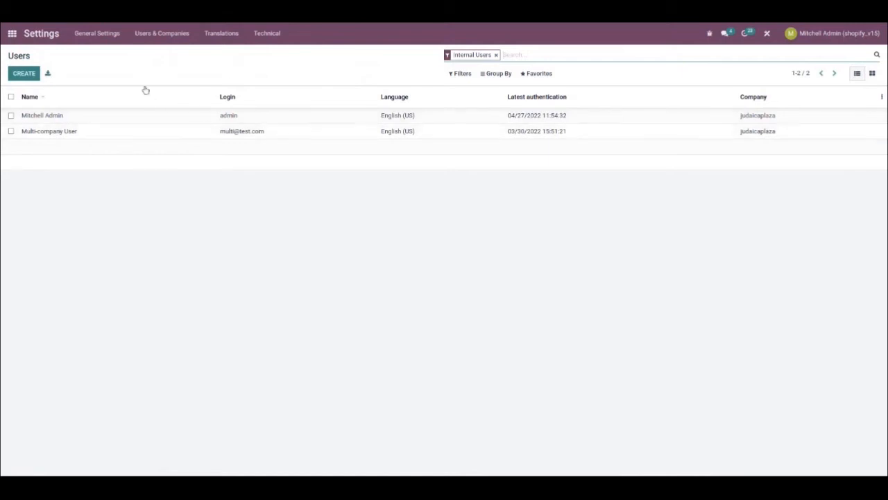
{"action": "mouse_move", "coordinate": [139, 58]}
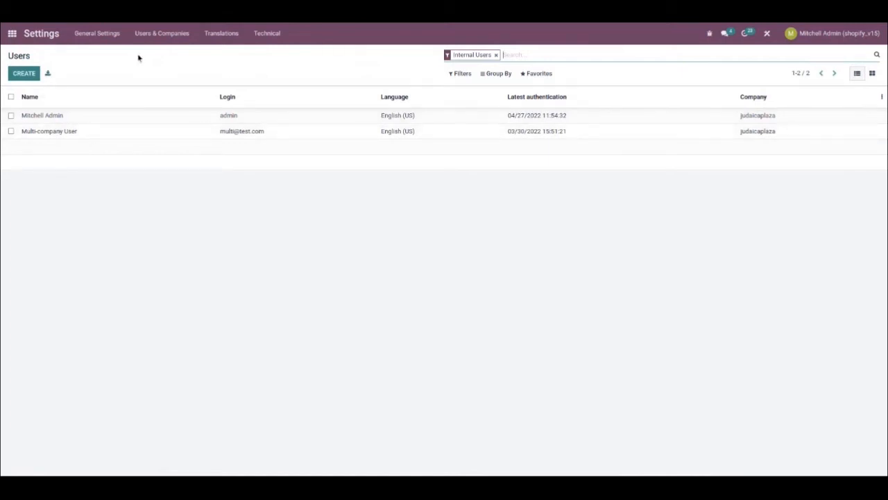
- Go to the Shopify Connector app's Configuration list showing the Bista US store
{"action": "left_click", "coordinate": [11, 33]}
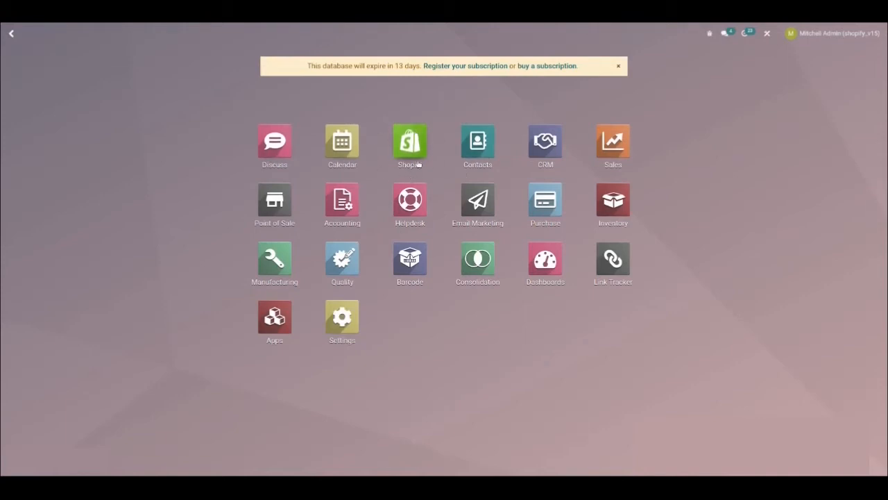
{"action": "left_click", "coordinate": [410, 140]}
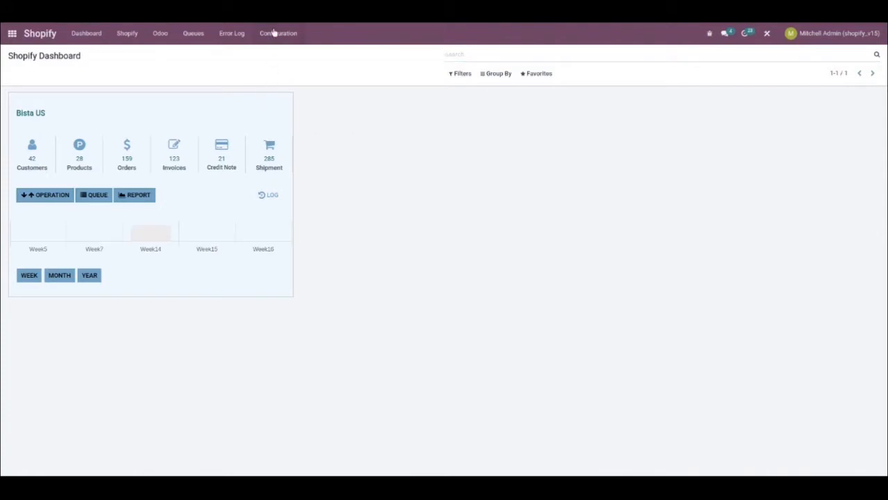
{"action": "left_click", "coordinate": [278, 34]}
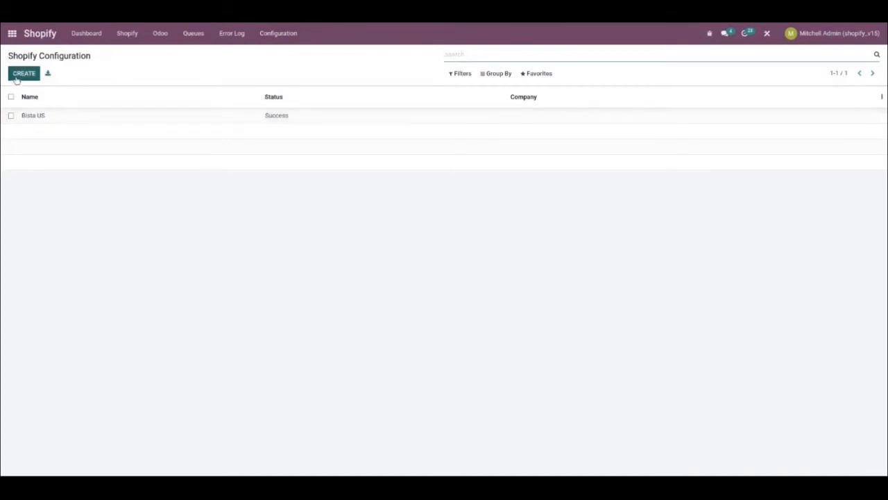
- Create a blank Shopify store configuration form with empty credential fields
{"action": "left_click", "coordinate": [24, 73]}
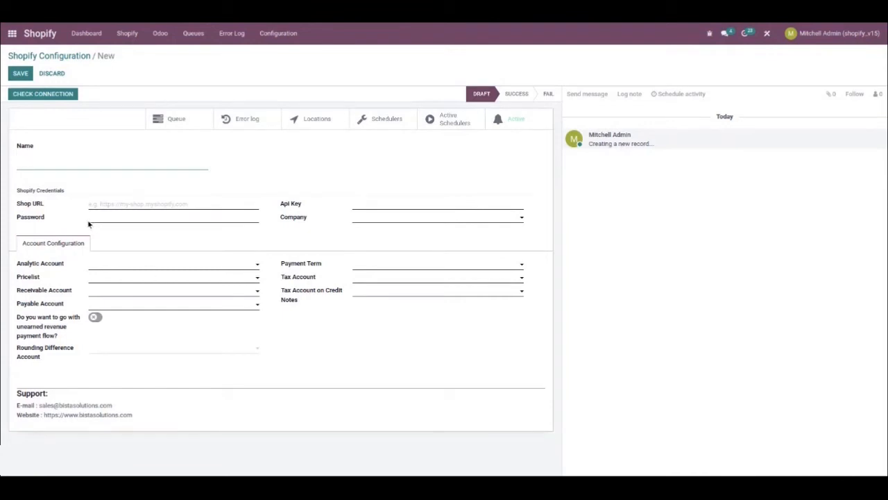
{"action": "left_click", "coordinate": [111, 159]}
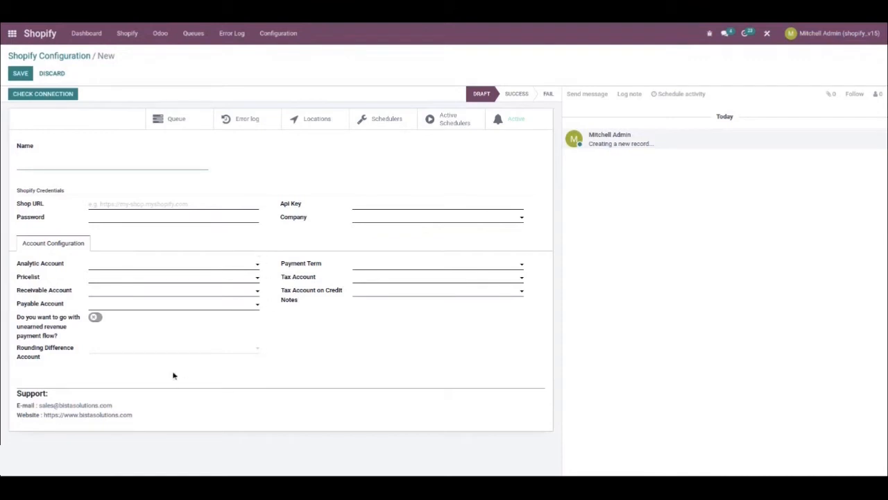
{"action": "mouse_move", "coordinate": [44, 103]}
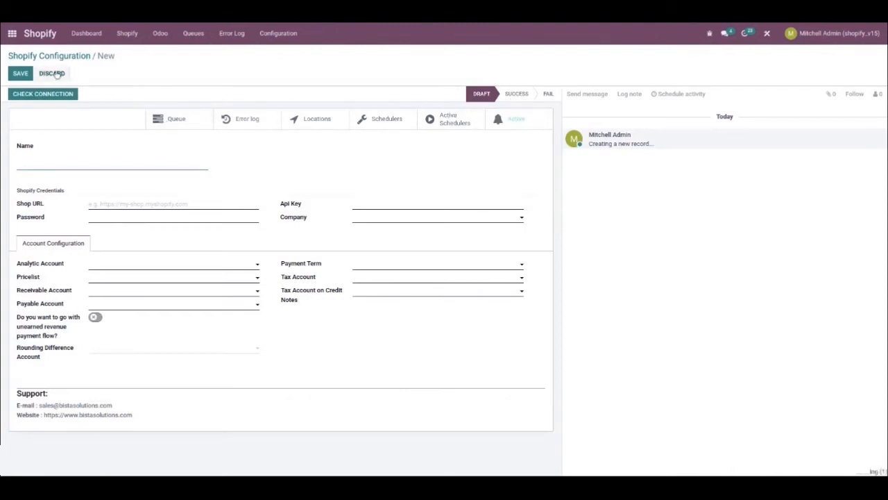
- Discard the unsaved configuration to show the existing Bista US store record
{"action": "left_click", "coordinate": [51, 73]}
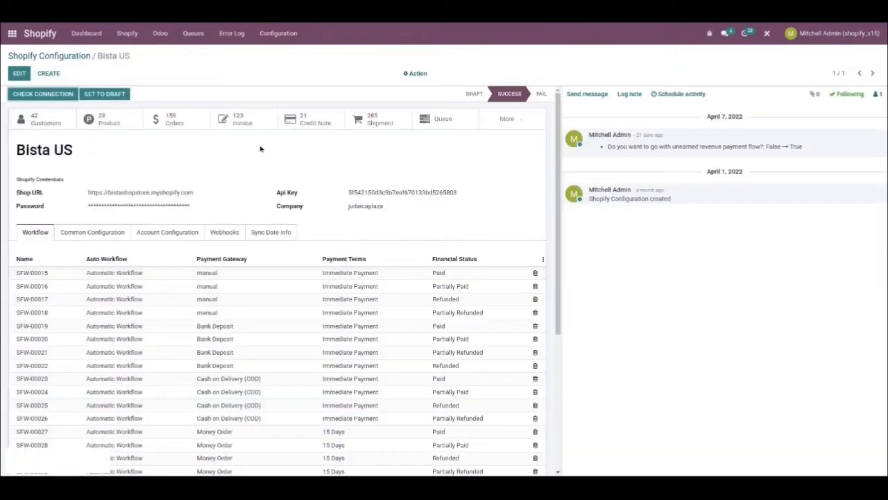
{"action": "mouse_move", "coordinate": [53, 208]}
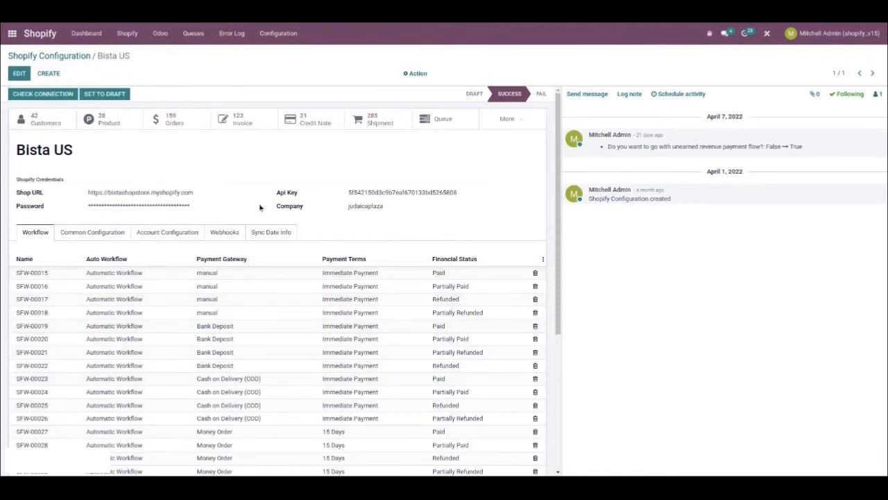
{"action": "mouse_move", "coordinate": [42, 95]}
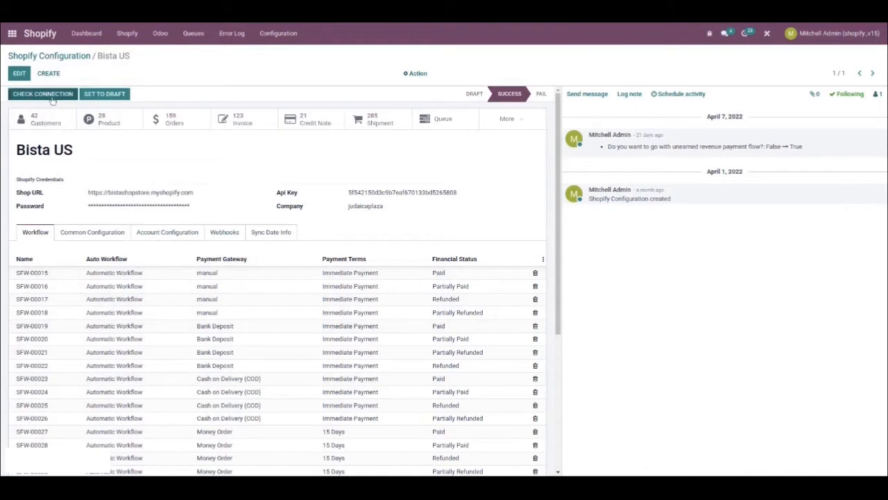
{"action": "mouse_move", "coordinate": [455, 100]}
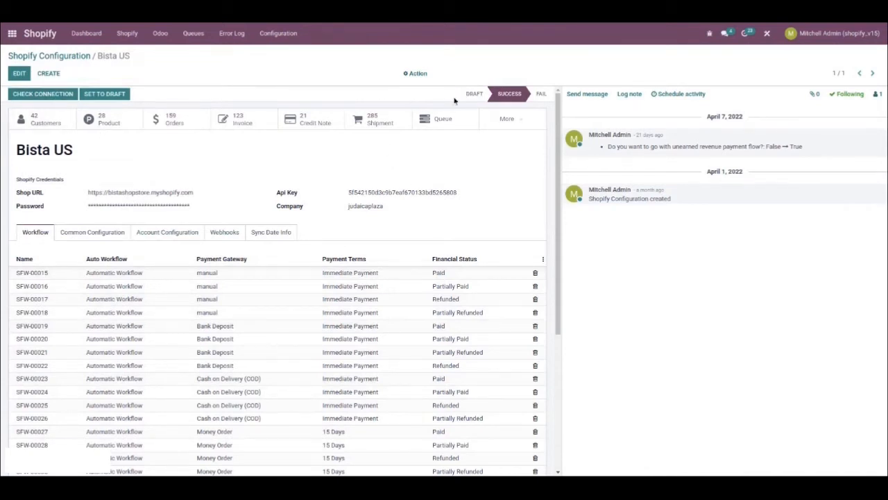
{"action": "mouse_move", "coordinate": [291, 220]}
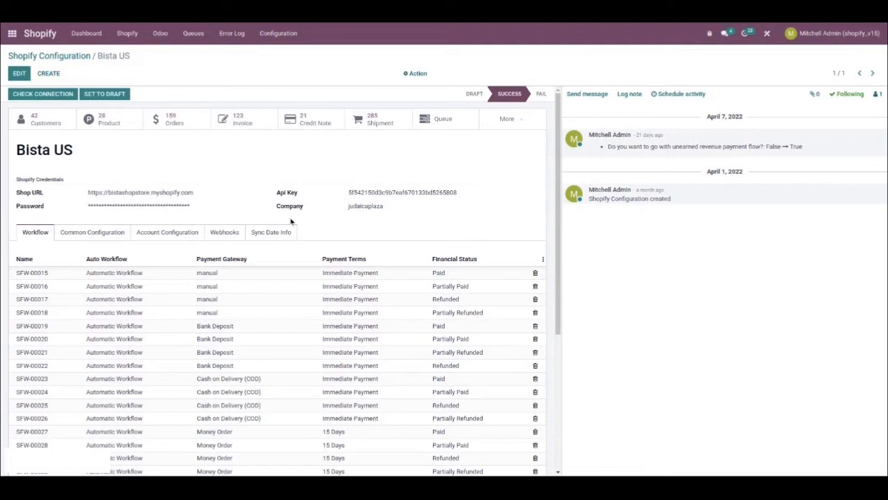
- Scroll the Bista US record to its Common Configuration sales, warehouse and sync settings
{"action": "scroll", "scroll_direction": "down", "scroll_amount": 3}
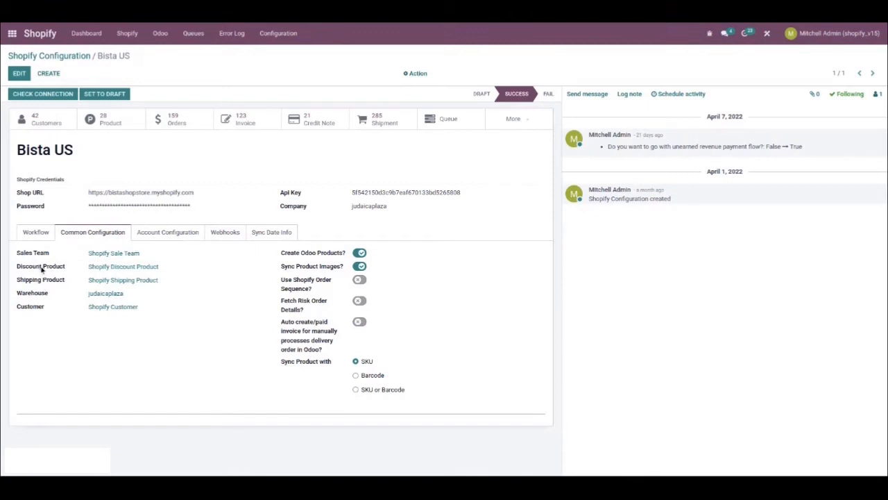
{"action": "mouse_move", "coordinate": [50, 258]}
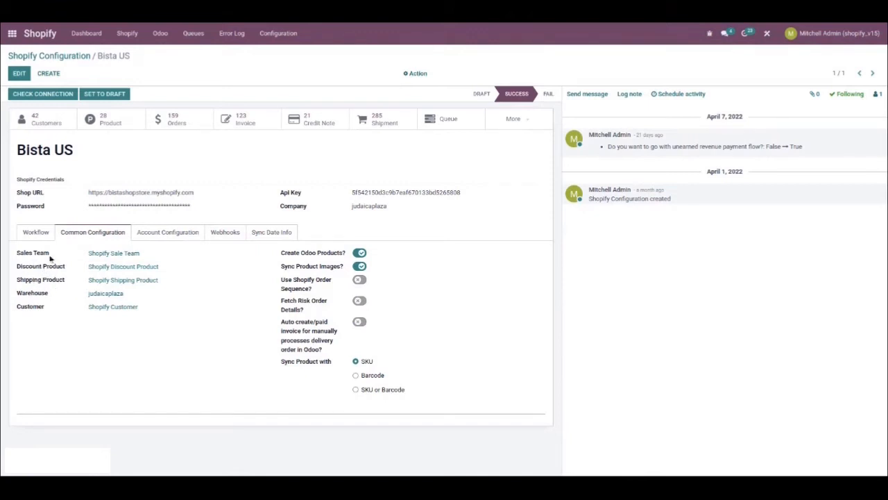
{"action": "mouse_move", "coordinate": [170, 267]}
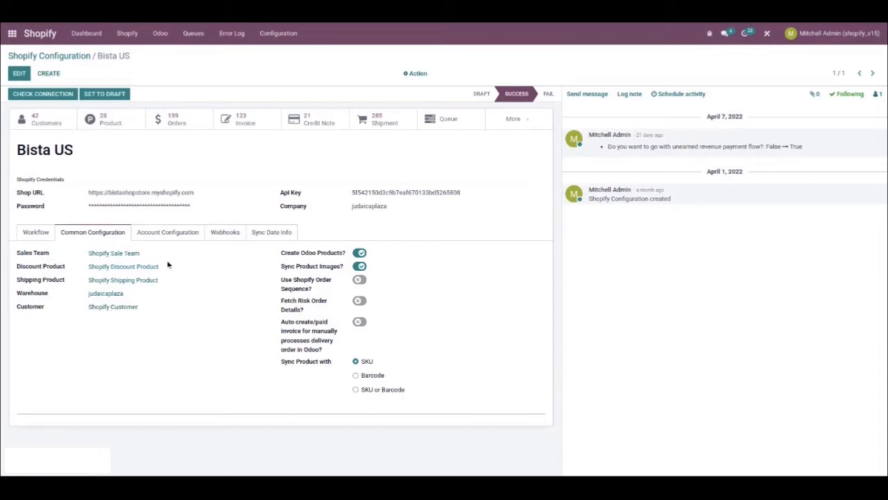
{"action": "mouse_move", "coordinate": [350, 255]}
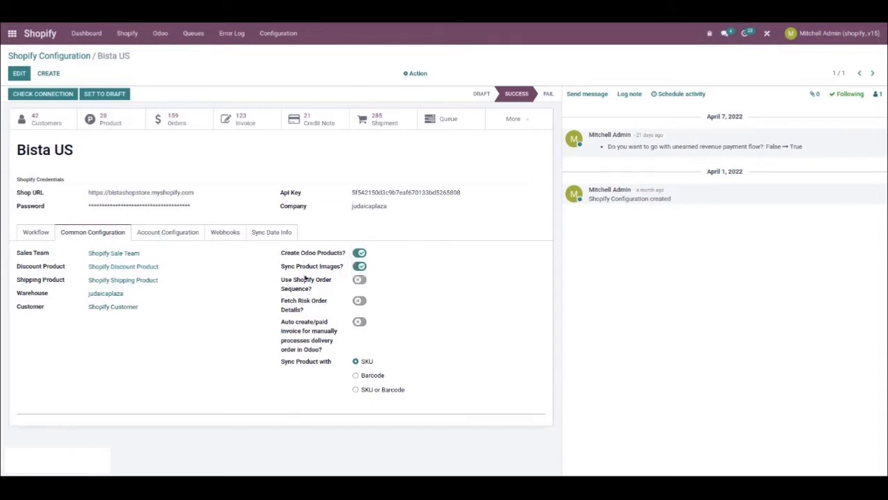
{"action": "mouse_move", "coordinate": [315, 300]}
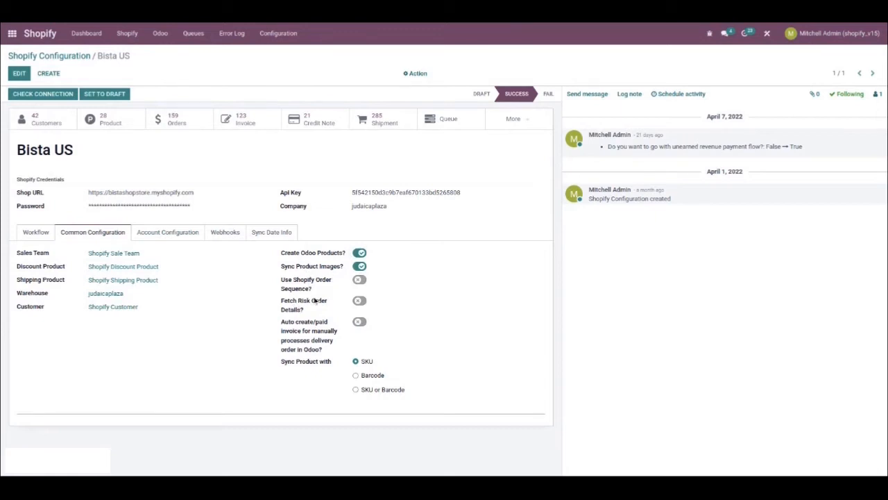
{"action": "mouse_move", "coordinate": [334, 280]}
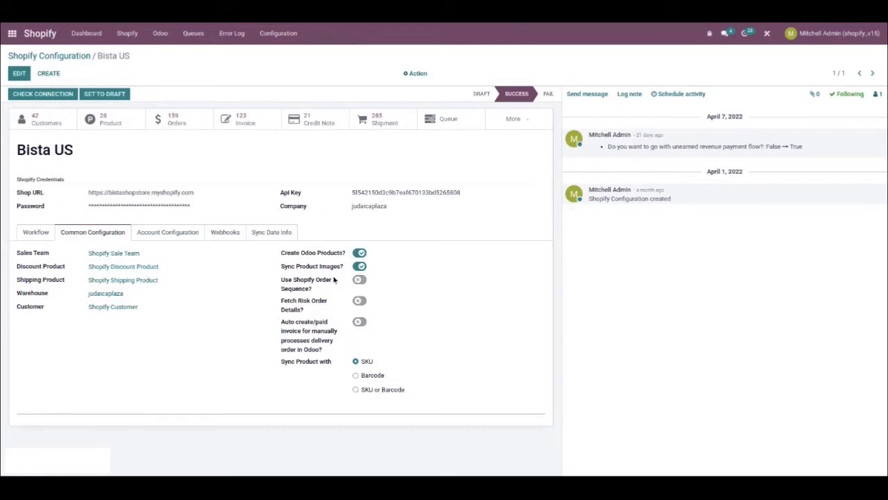
{"action": "mouse_move", "coordinate": [222, 314]}
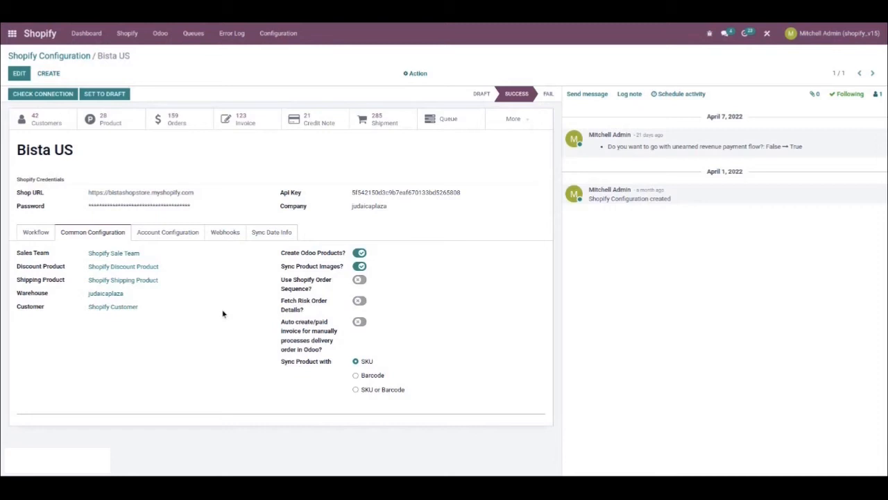
- Show the Bista US Account Configuration settings, then its four webhooks with callback URLs
{"action": "left_click", "coordinate": [167, 232]}
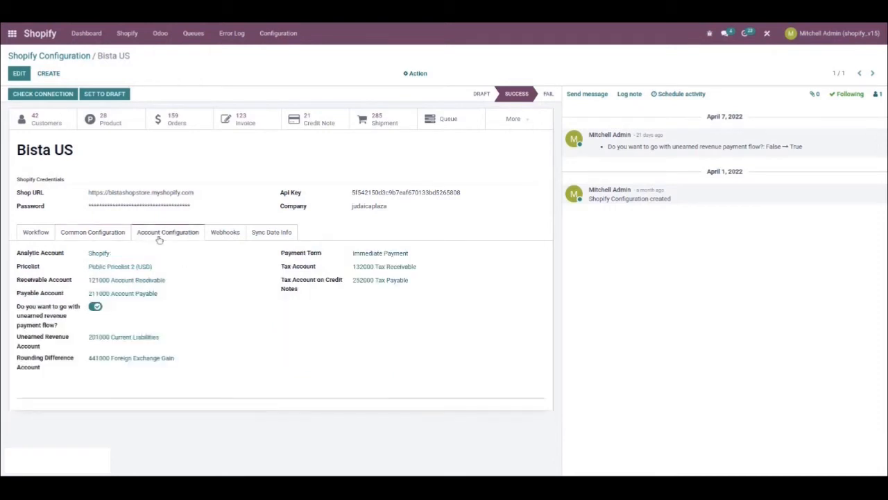
{"action": "mouse_move", "coordinate": [2, 264]}
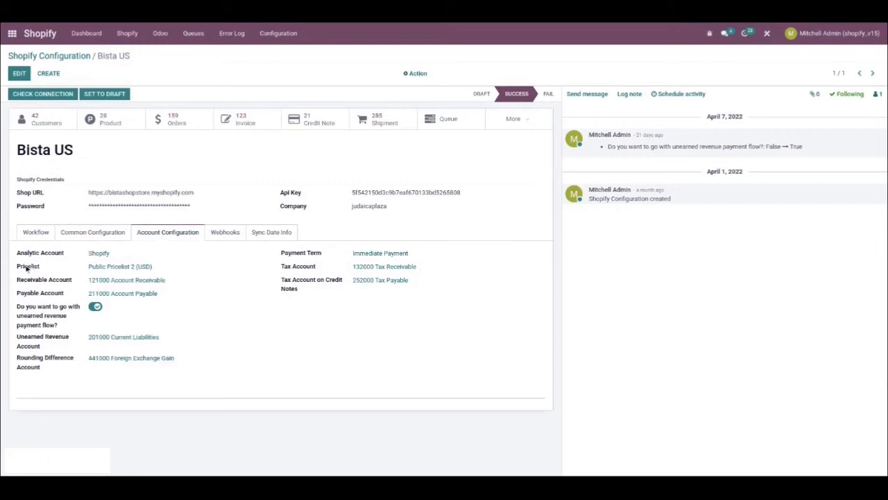
{"action": "mouse_move", "coordinate": [30, 361]}
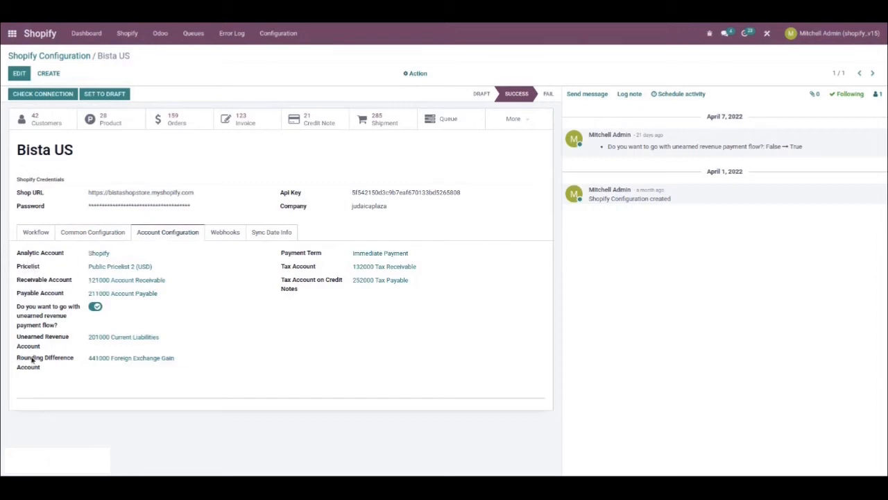
{"action": "mouse_move", "coordinate": [347, 258]}
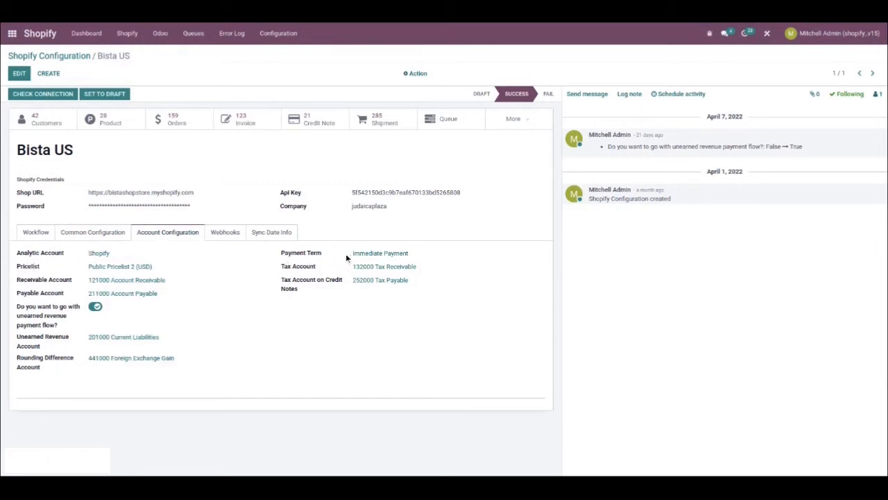
{"action": "mouse_move", "coordinate": [233, 344]}
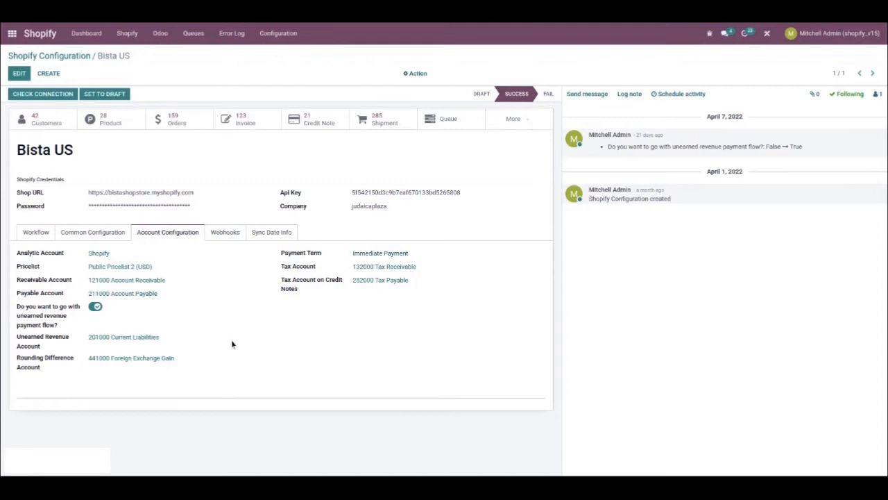
{"action": "mouse_move", "coordinate": [151, 147]}
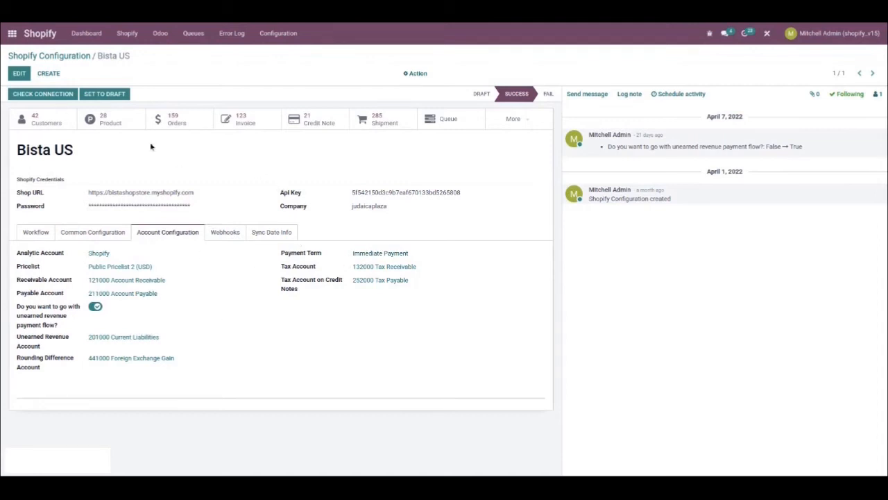
{"action": "mouse_move", "coordinate": [433, 150]}
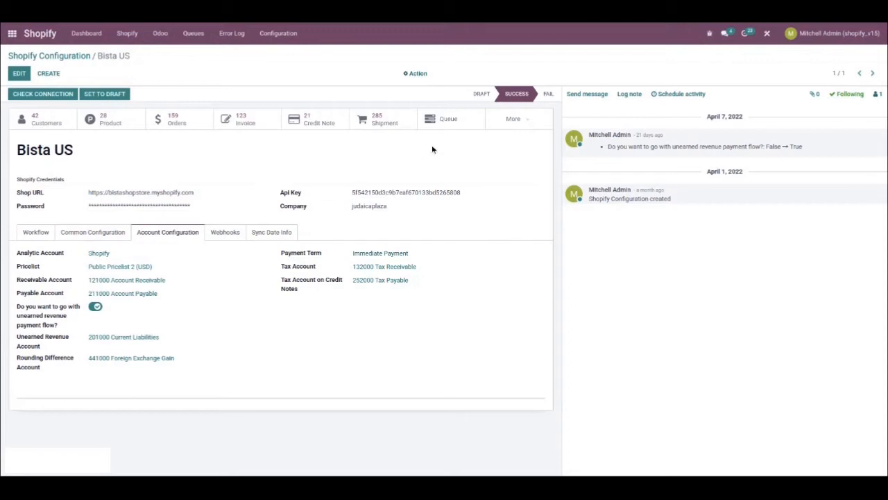
{"action": "mouse_move", "coordinate": [230, 198]}
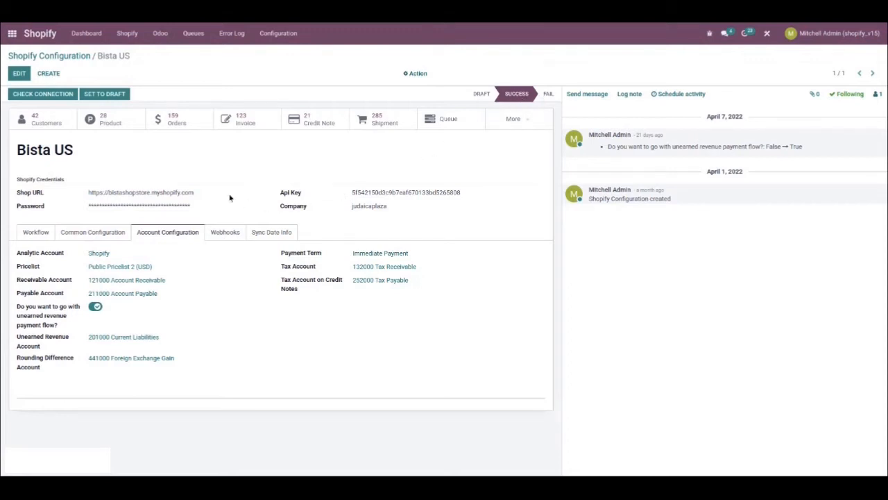
{"action": "mouse_move", "coordinate": [261, 250]}
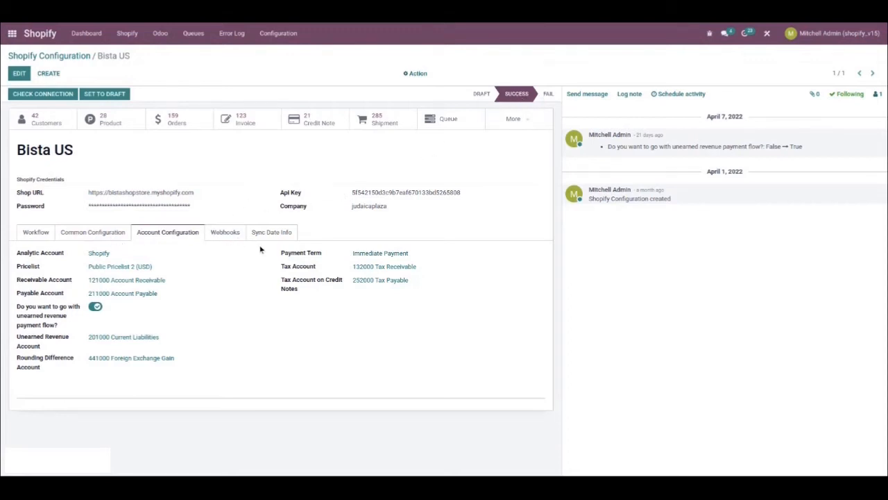
{"action": "mouse_move", "coordinate": [272, 225]}
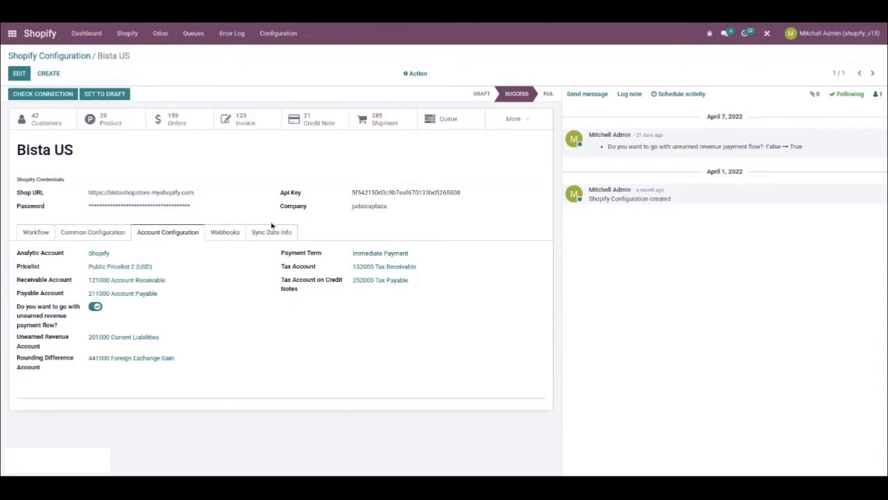
{"action": "left_click", "coordinate": [225, 232]}
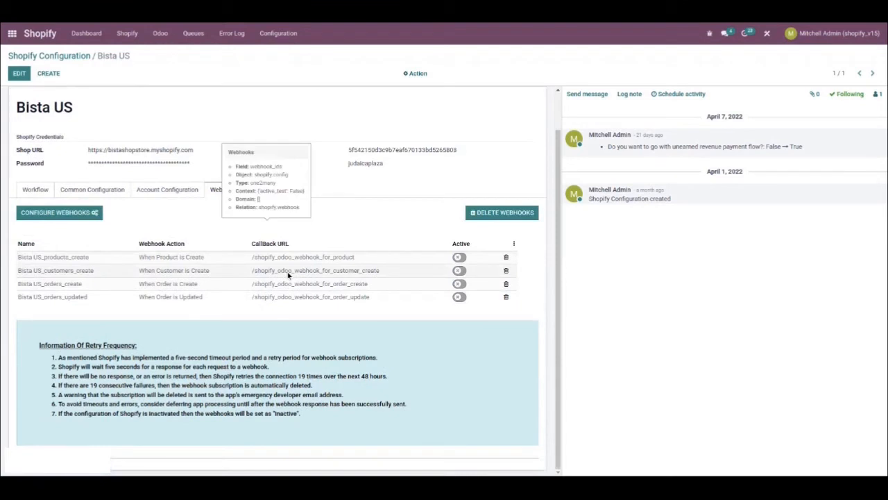
{"action": "mouse_move", "coordinate": [165, 257]}
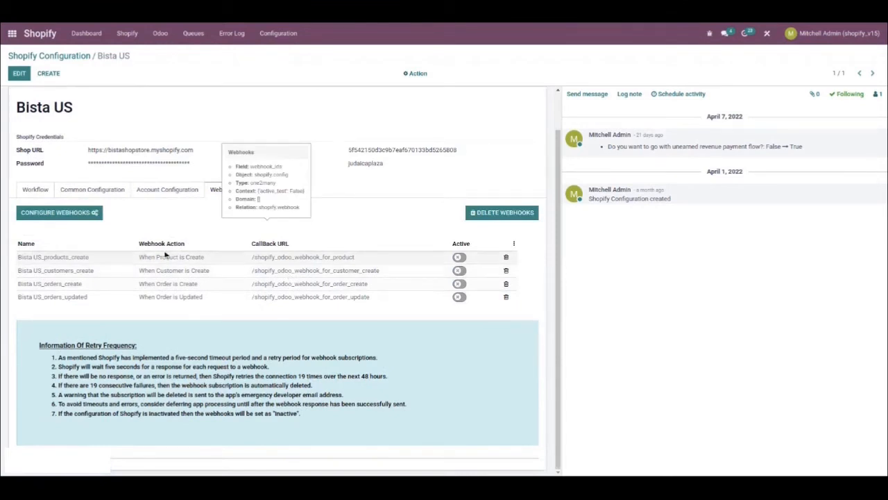
{"action": "mouse_move", "coordinate": [197, 229]}
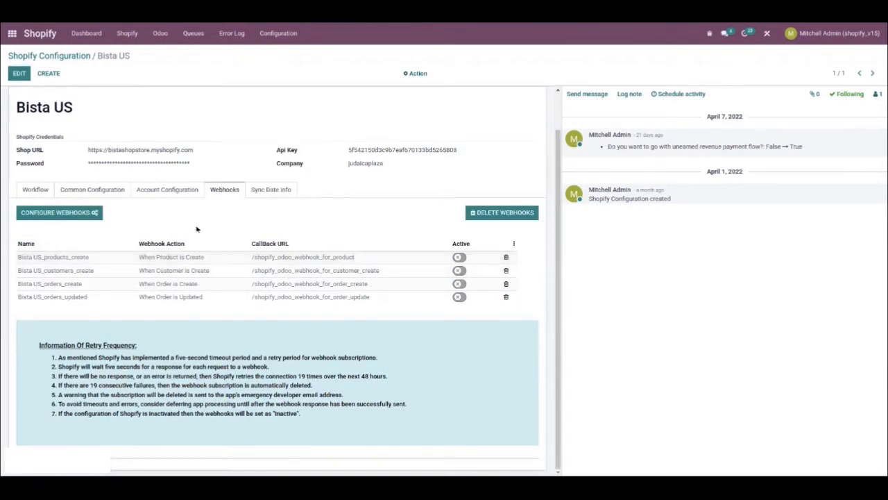
{"action": "mouse_move", "coordinate": [189, 267]}
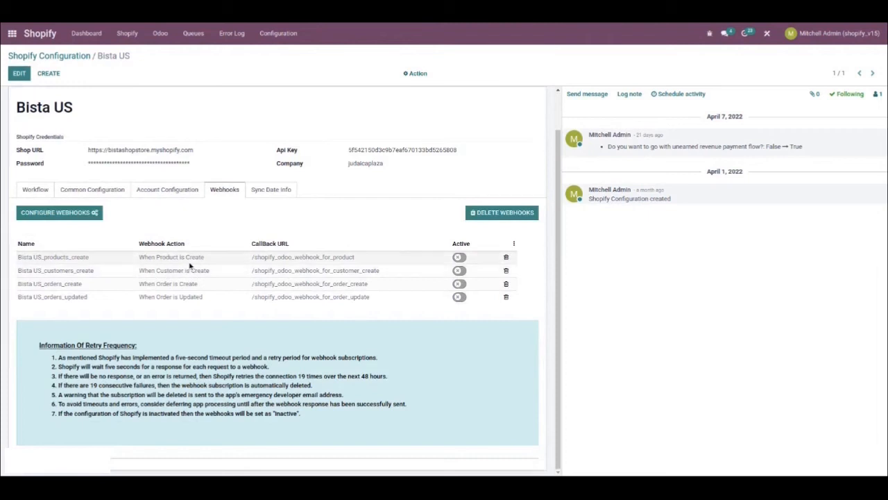
{"action": "mouse_move", "coordinate": [270, 269]}
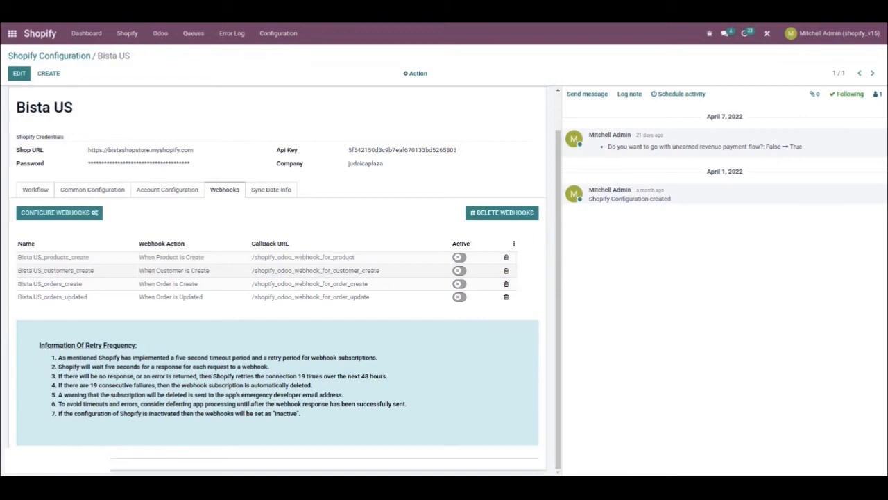
{"action": "mouse_move", "coordinate": [100, 273]}
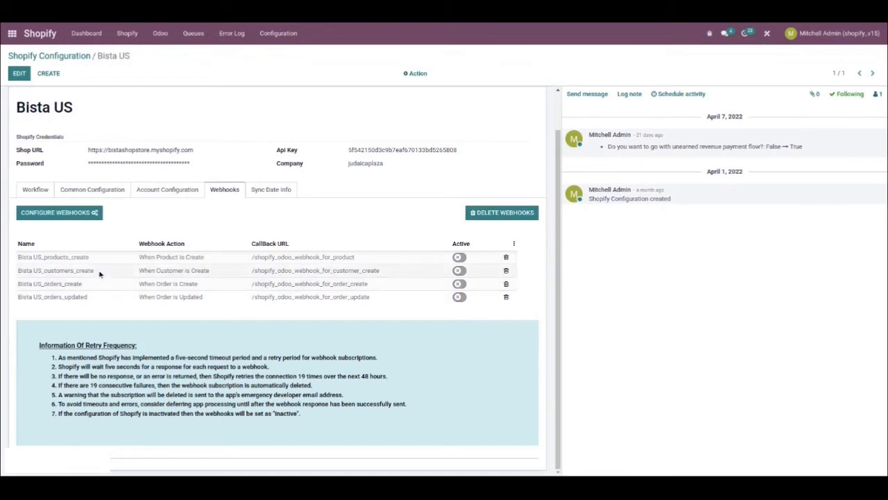
{"action": "mouse_move", "coordinate": [183, 230]}
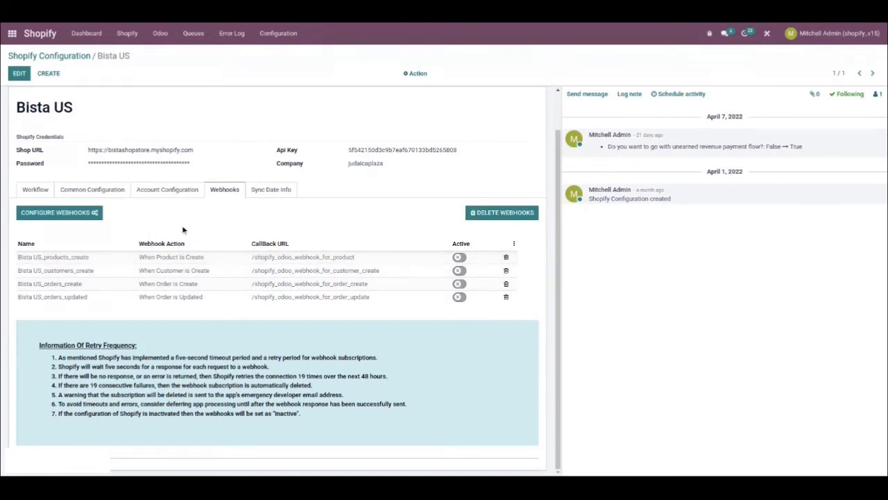
{"action": "mouse_move", "coordinate": [58, 212]}
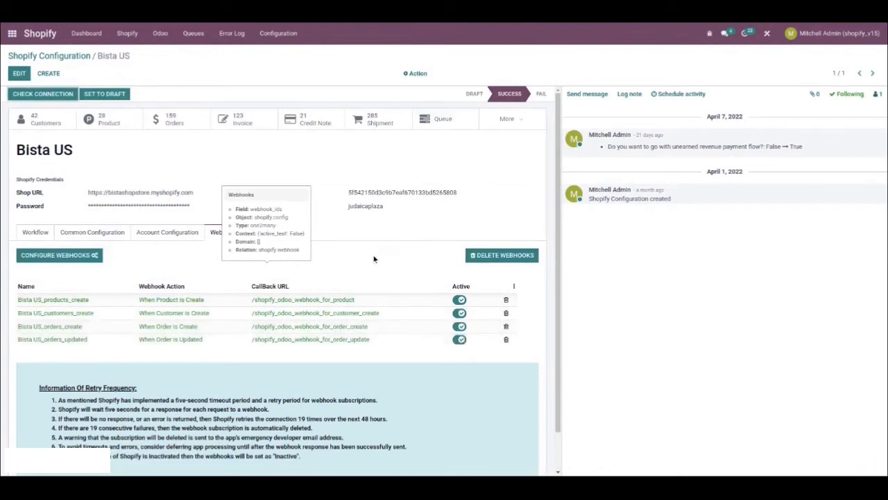
- Show the Sync Date Info with last order, product, stock, refund and payout import dates
{"action": "left_click", "coordinate": [271, 232]}
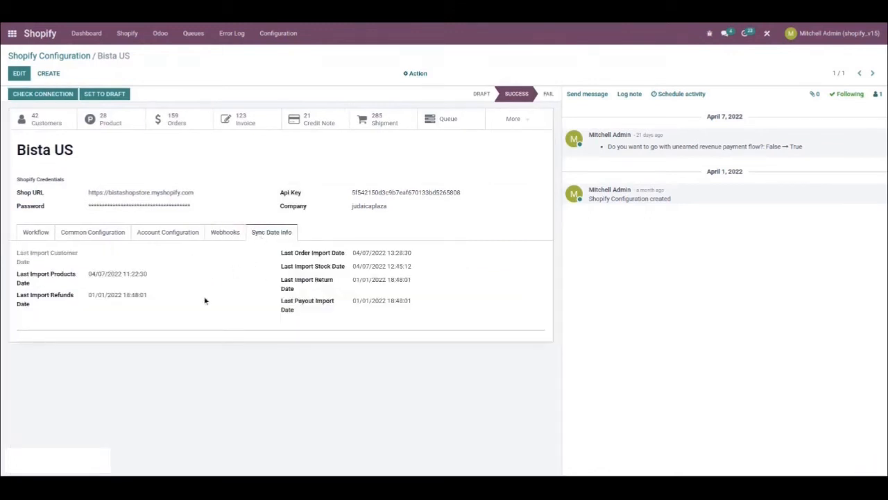
{"action": "mouse_move", "coordinate": [311, 280]}
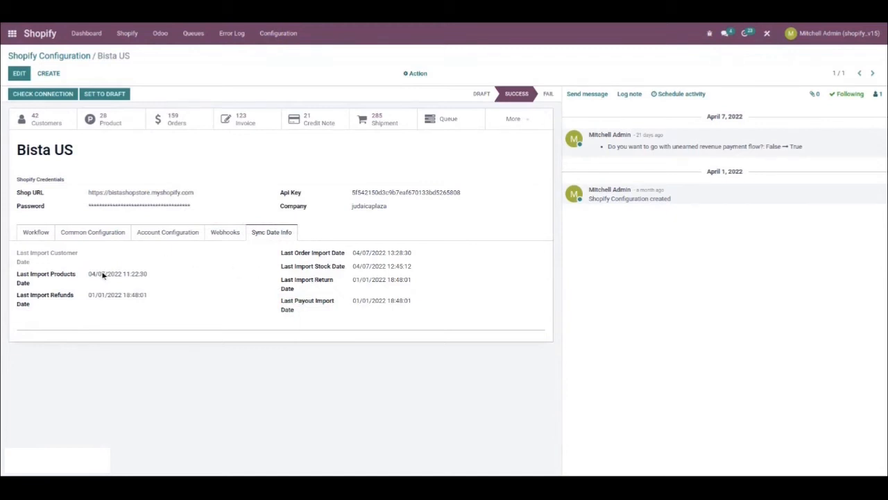
{"action": "mouse_move", "coordinate": [131, 276]}
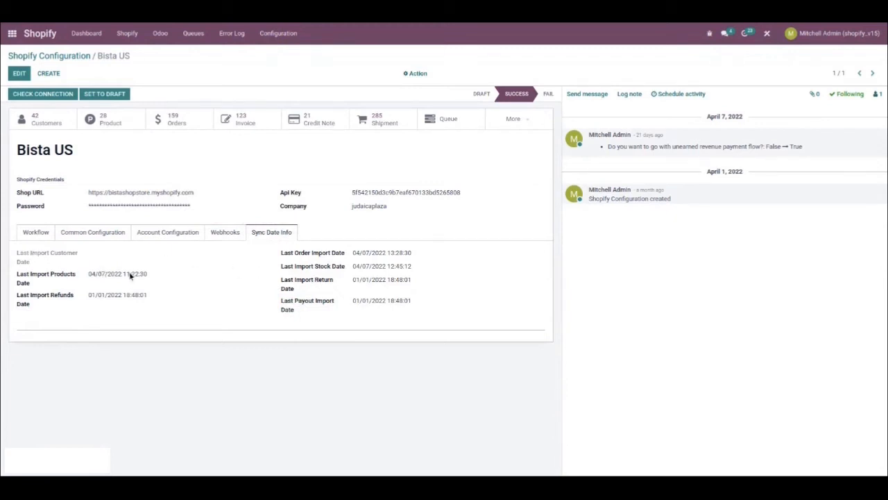
{"action": "mouse_move", "coordinate": [69, 269]}
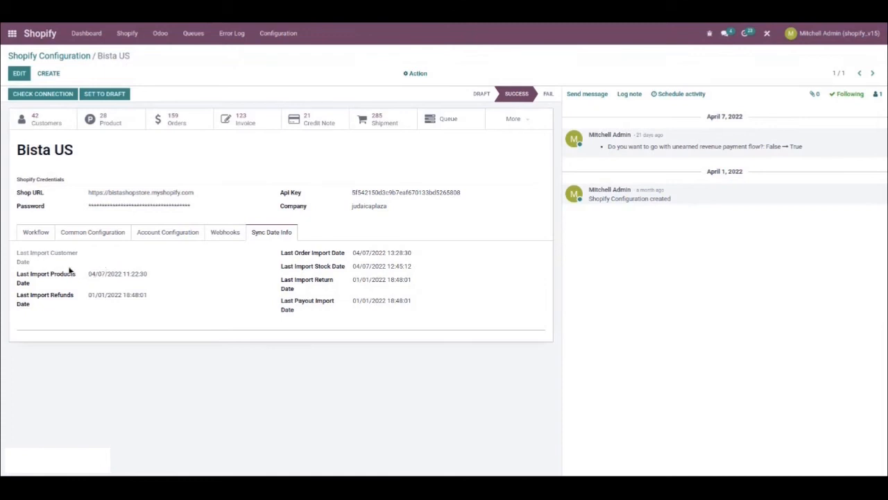
{"action": "mouse_move", "coordinate": [345, 256]}
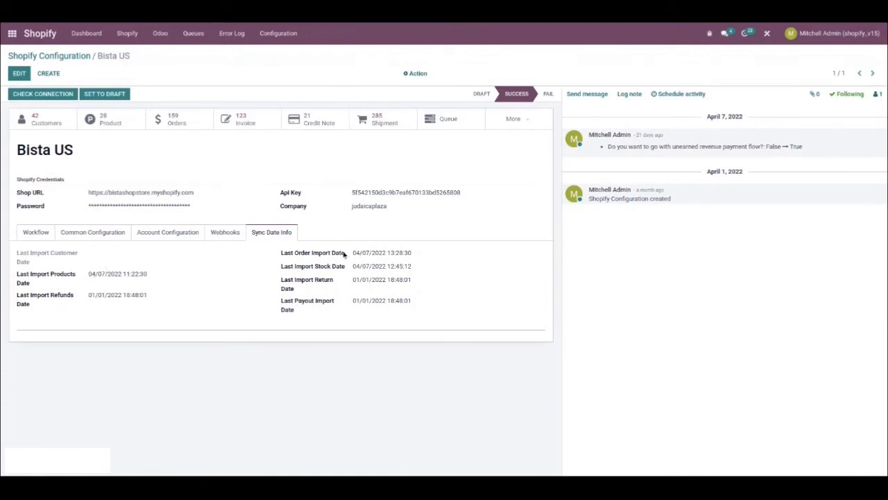
{"action": "left_click", "coordinate": [277, 33]}
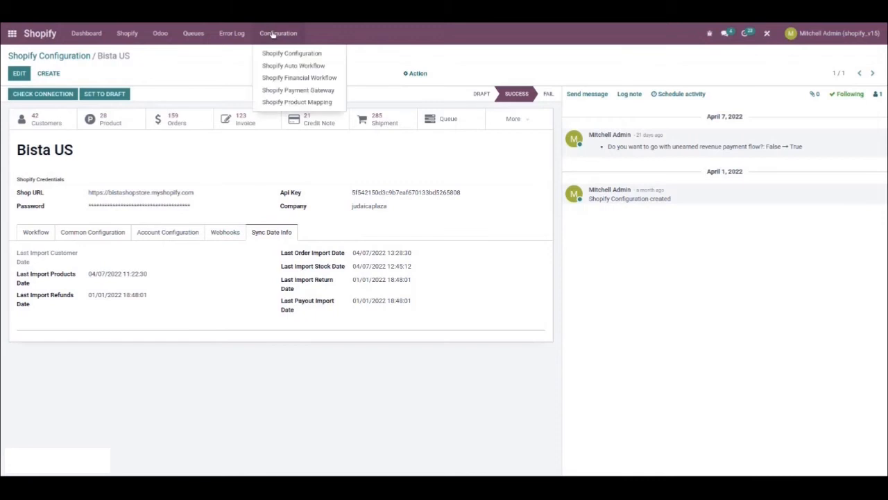
{"action": "mouse_move", "coordinate": [300, 78]}
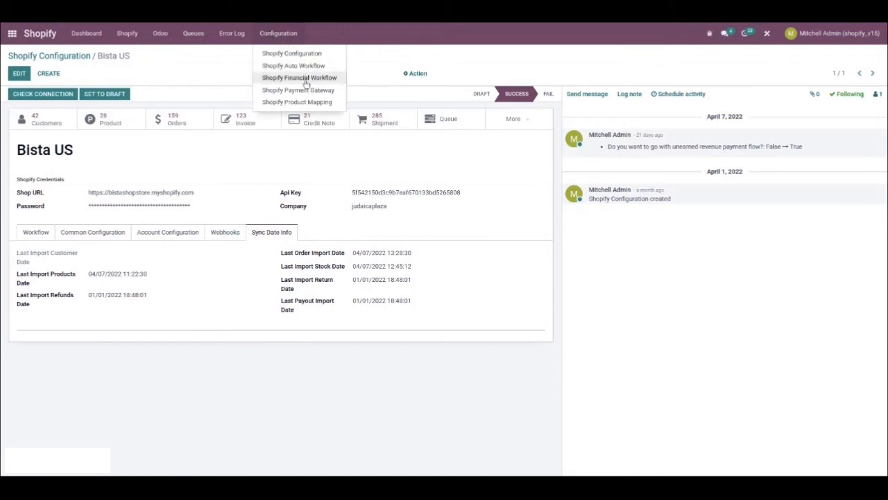
- View the 29 Shopify Financial Workflow rules mapping payment gateways to financial statuses
{"action": "left_click", "coordinate": [300, 78]}
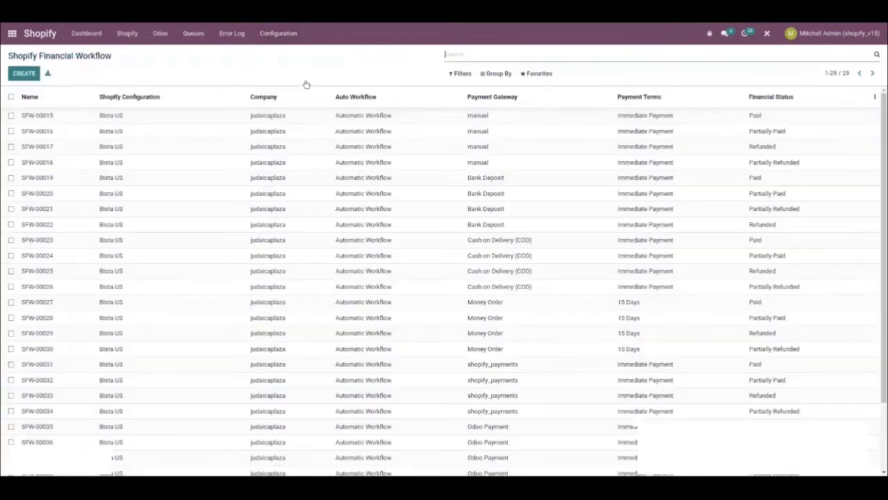
{"action": "mouse_move", "coordinate": [297, 261]}
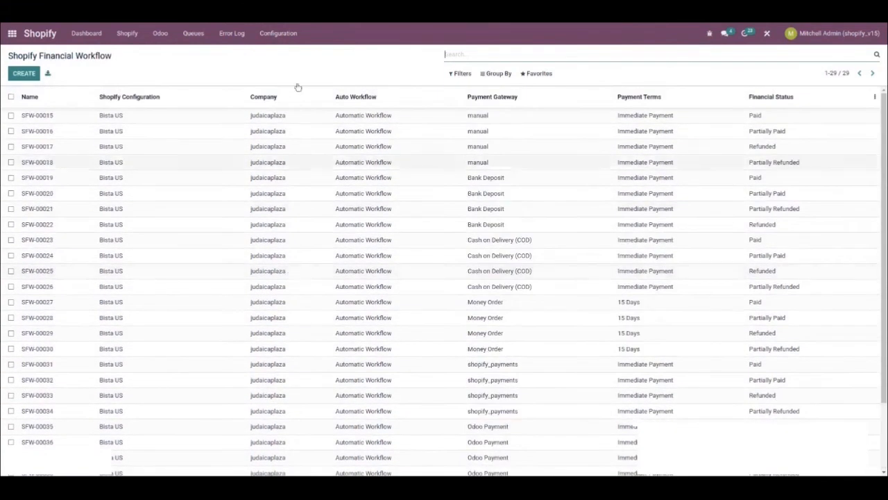
{"action": "left_click", "coordinate": [278, 33]}
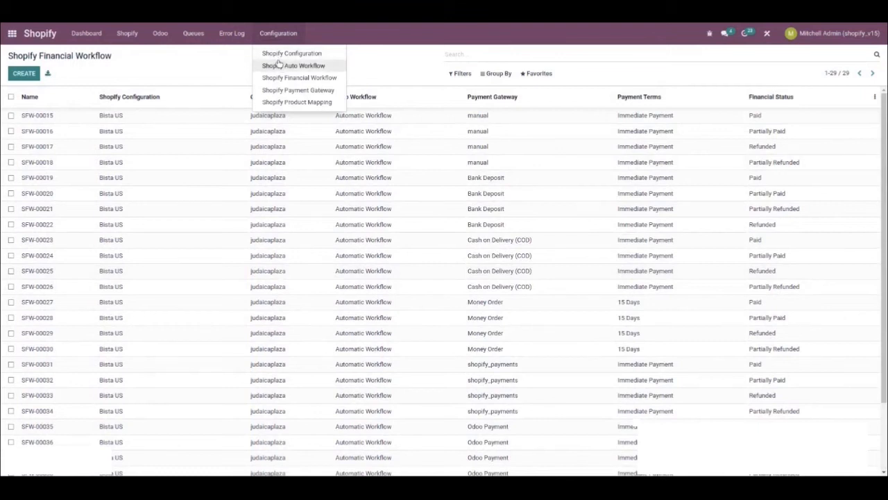
- View the Shopify Auto Workflow Process list with its single Automatic Workflow
{"action": "left_click", "coordinate": [293, 65]}
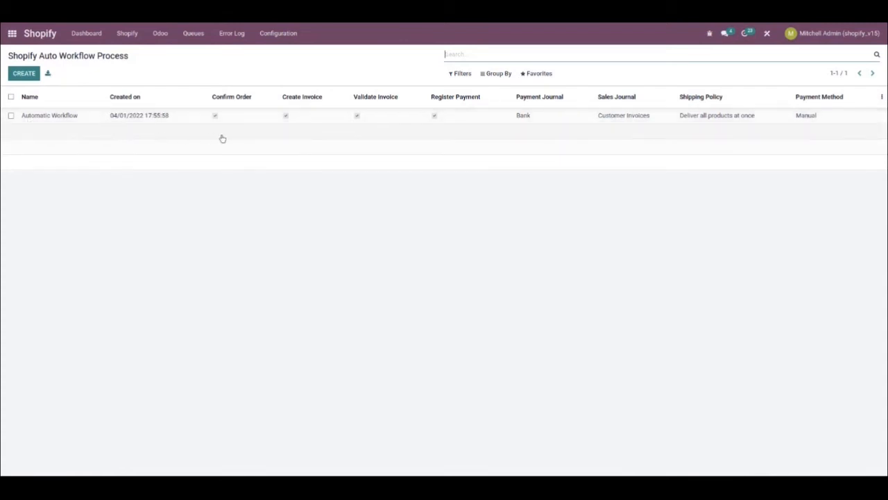
{"action": "mouse_move", "coordinate": [231, 125]}
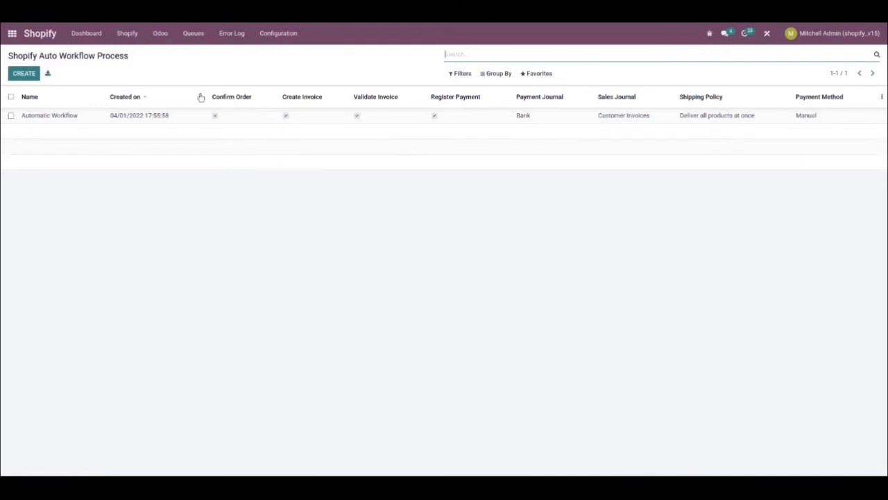
{"action": "mouse_move", "coordinate": [350, 86]}
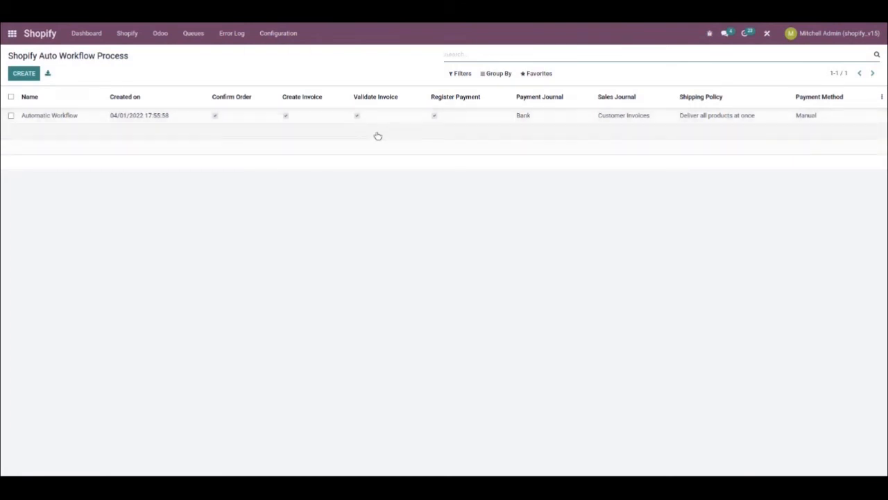
- Review the Shopify Payment Gateway list, then bring up the Shopify Product Mapping list via Configuration
{"action": "left_click", "coordinate": [278, 34]}
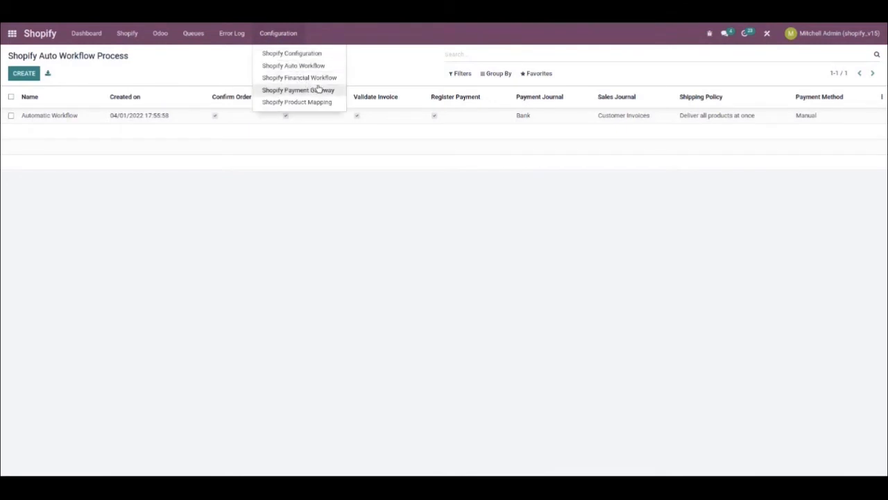
{"action": "left_click", "coordinate": [297, 89]}
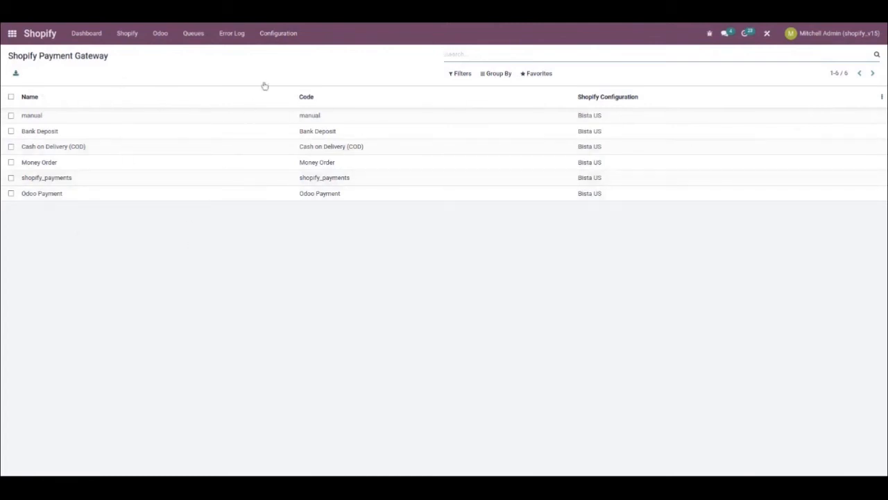
{"action": "left_click", "coordinate": [277, 33]}
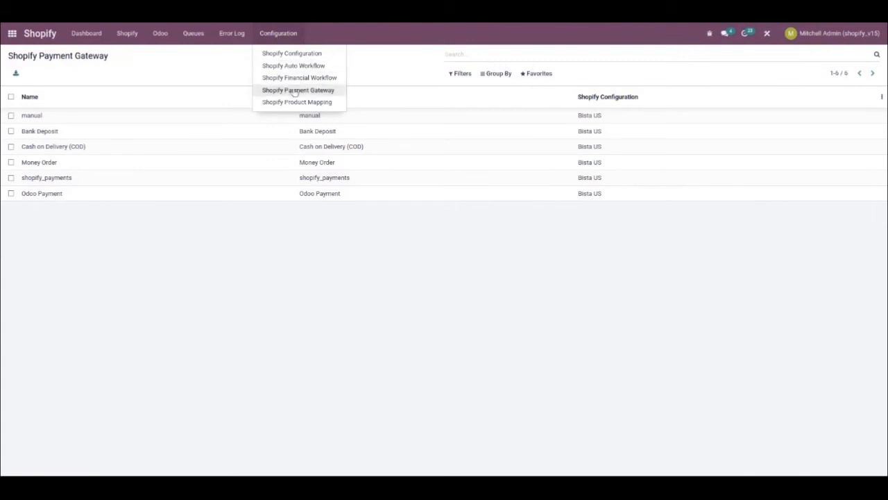
{"action": "left_click", "coordinate": [297, 102]}
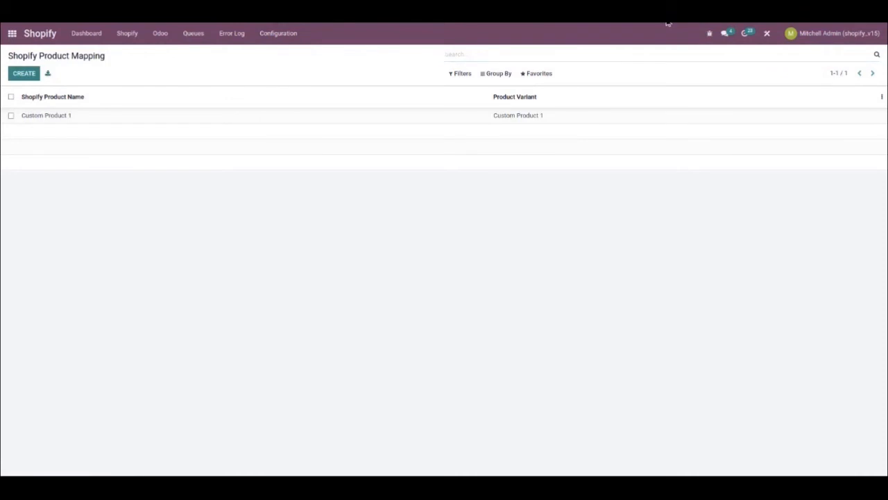
- From the dashboard, run an Import Orders operation for the Bista US store and return to the dashboard
{"action": "left_click", "coordinate": [86, 33]}
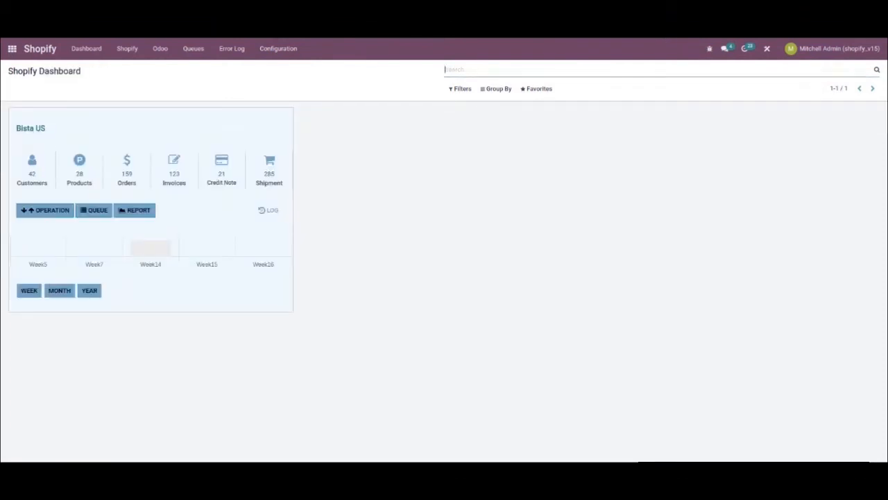
{"action": "mouse_move", "coordinate": [397, 217]}
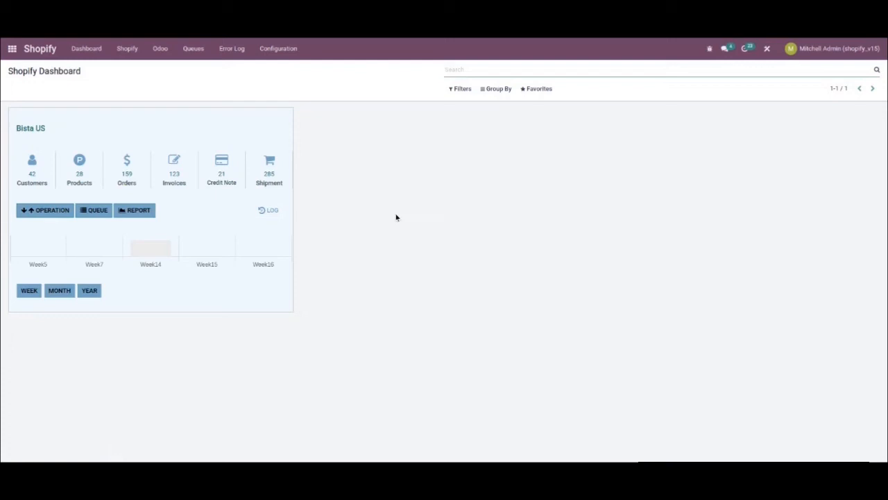
{"action": "left_click", "coordinate": [44, 210]}
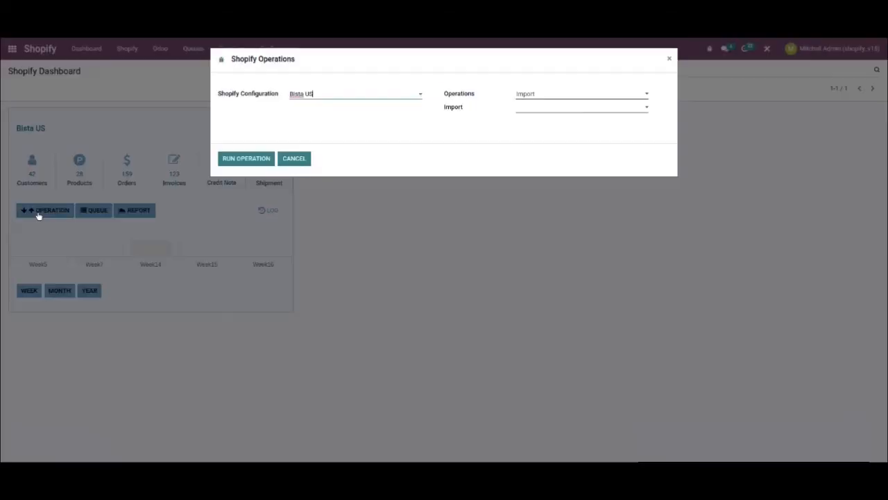
{"action": "mouse_move", "coordinate": [258, 114]}
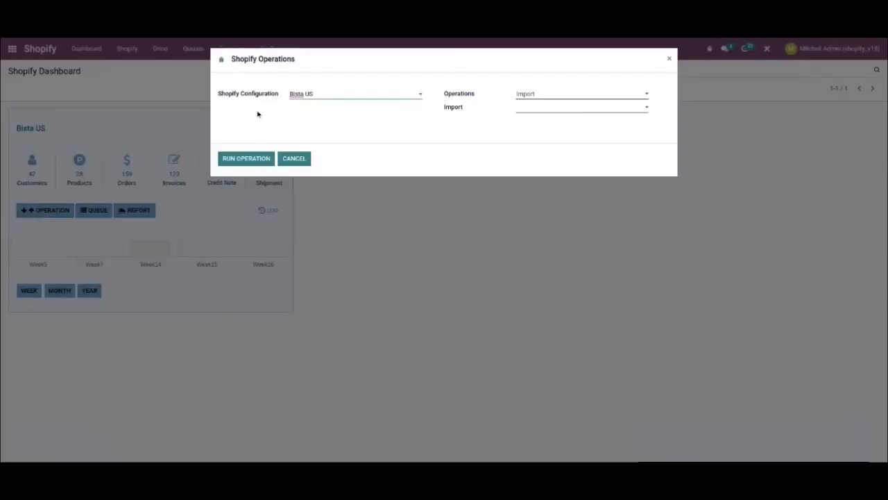
{"action": "mouse_move", "coordinate": [365, 111]}
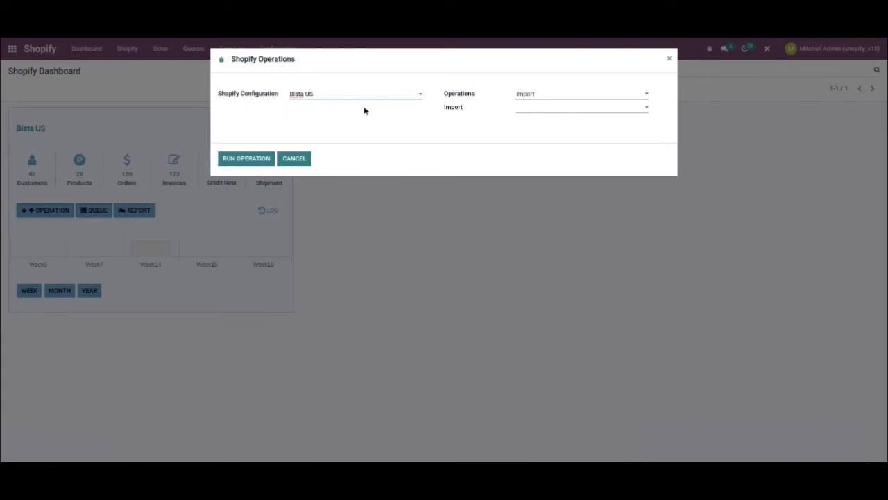
{"action": "mouse_move", "coordinate": [466, 100]}
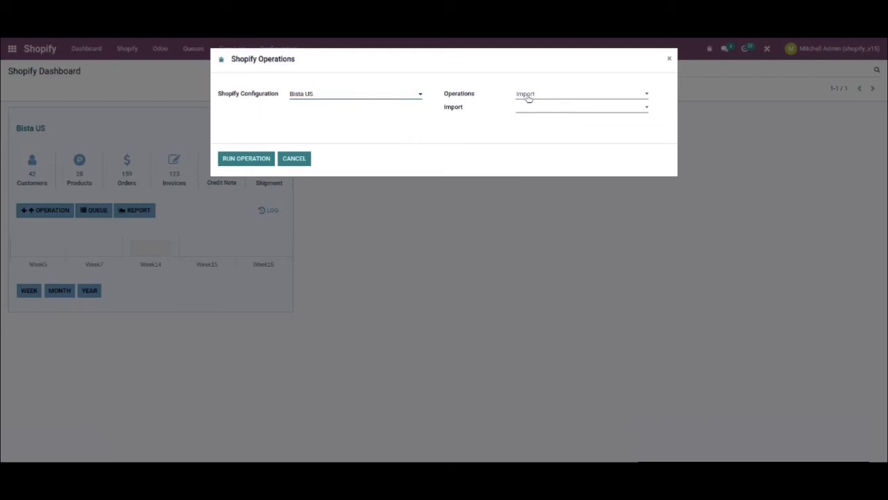
{"action": "mouse_move", "coordinate": [478, 94]}
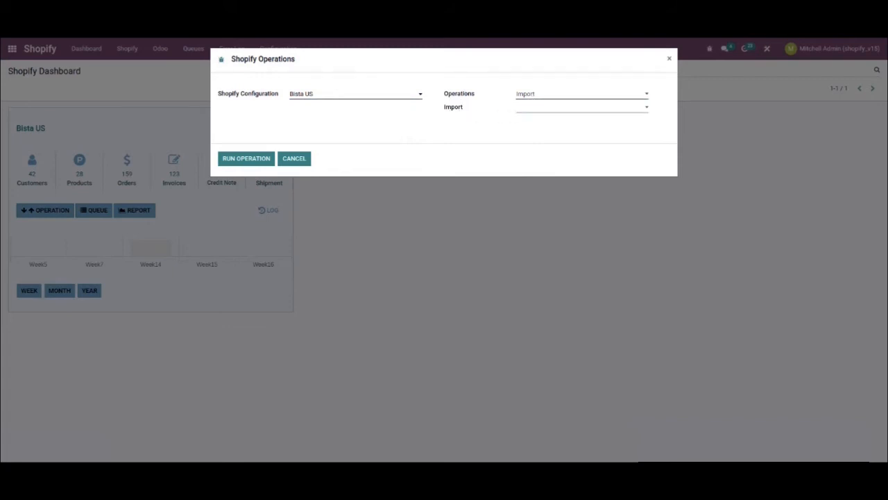
{"action": "left_click", "coordinate": [580, 106]}
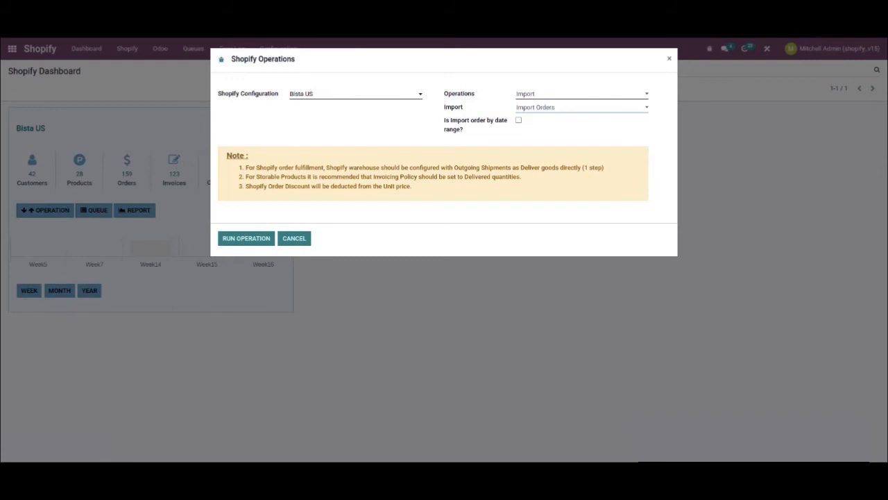
{"action": "left_click", "coordinate": [581, 107]}
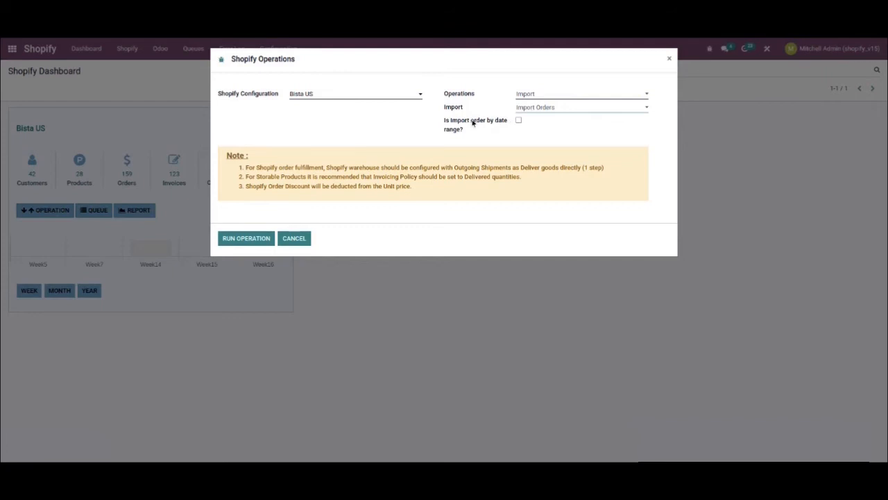
{"action": "mouse_move", "coordinate": [295, 238]}
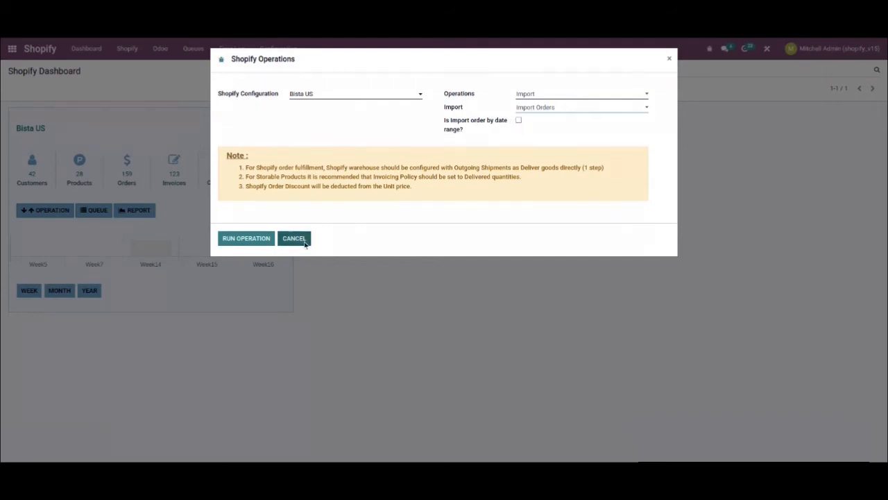
{"action": "mouse_move", "coordinate": [245, 239]}
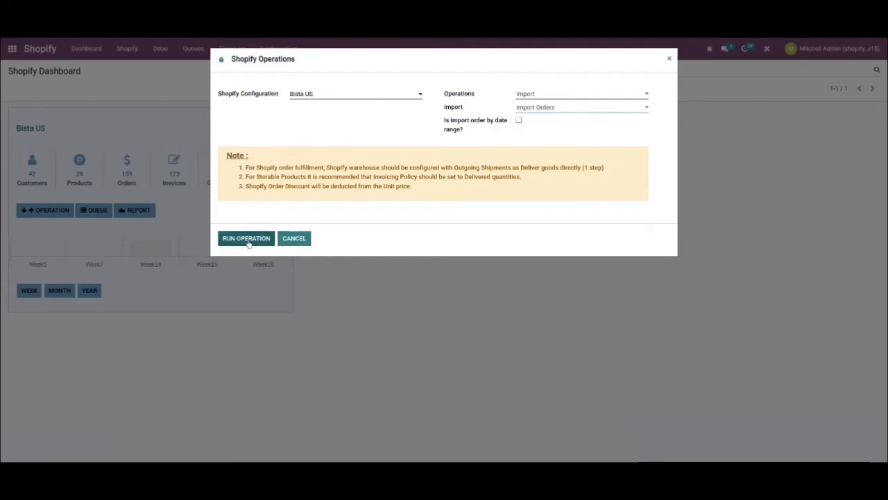
{"action": "mouse_move", "coordinate": [246, 238]}
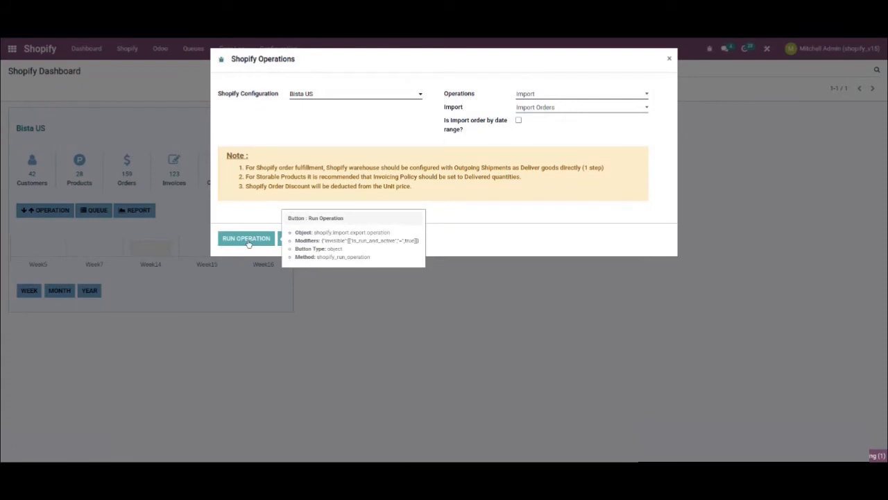
{"action": "left_click", "coordinate": [246, 239]}
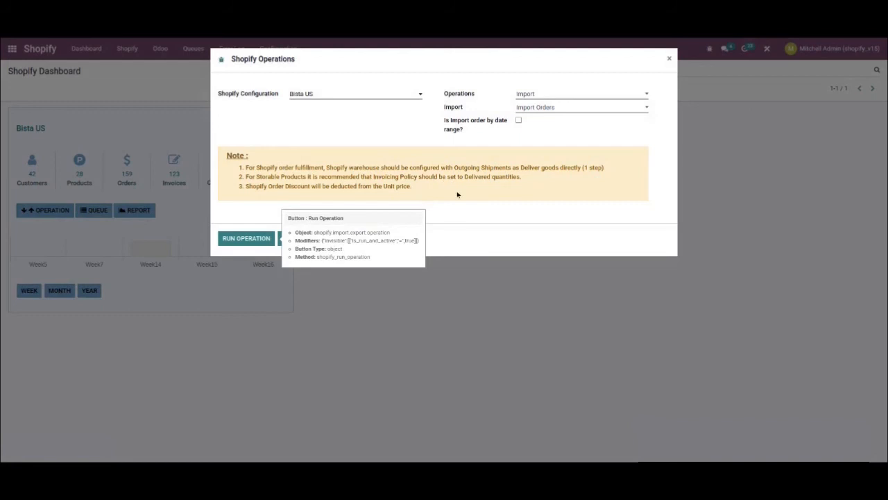
{"action": "left_click", "coordinate": [669, 59]}
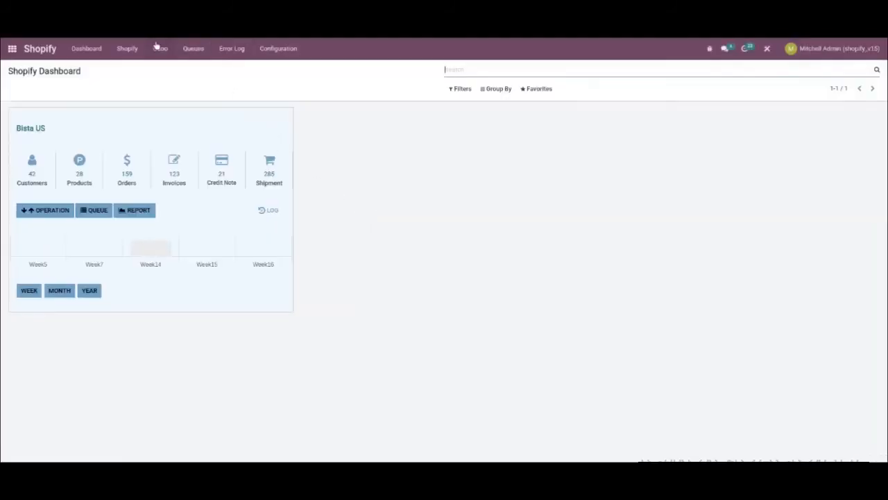
- From Shopify Queues, open draft queue Q-00003 with its imported order lines
{"action": "left_click", "coordinate": [193, 47]}
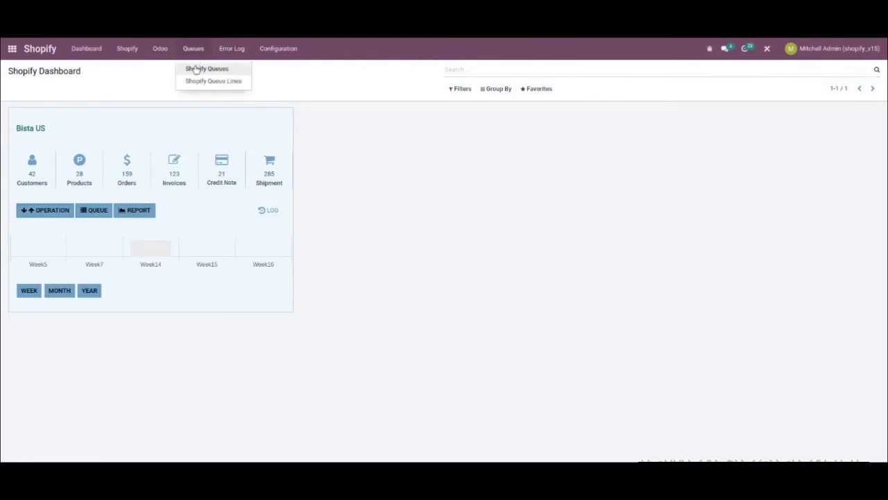
{"action": "left_click", "coordinate": [206, 68]}
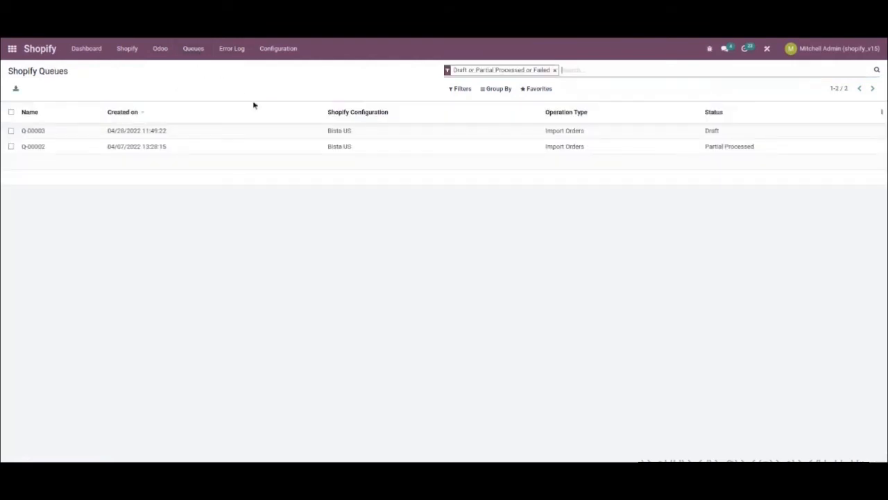
{"action": "left_click", "coordinate": [33, 131]}
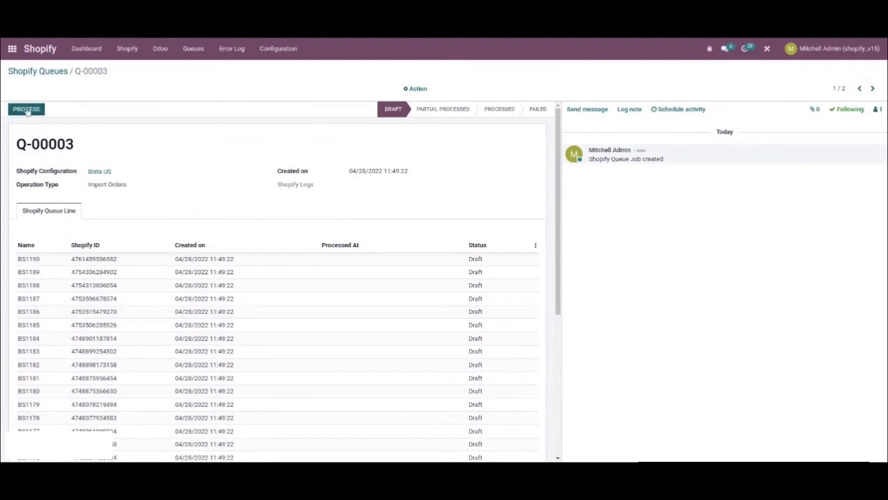
{"action": "mouse_move", "coordinate": [25, 108]}
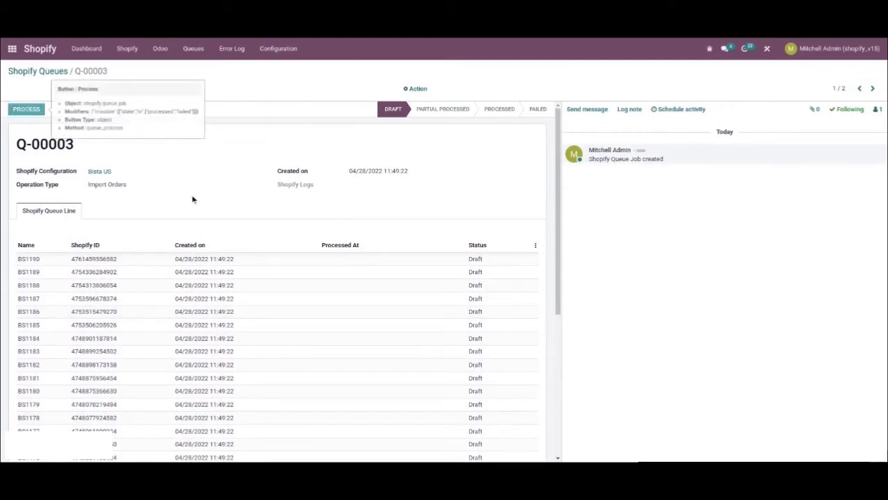
{"action": "left_click", "coordinate": [25, 108]}
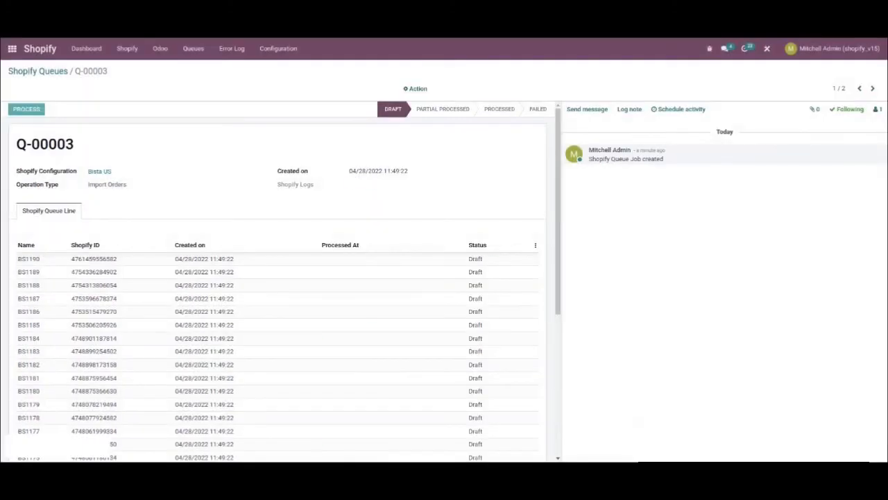
- Process queue Q-00003 so all order lines become Processed with log LOG-00069
{"action": "left_click", "coordinate": [26, 108]}
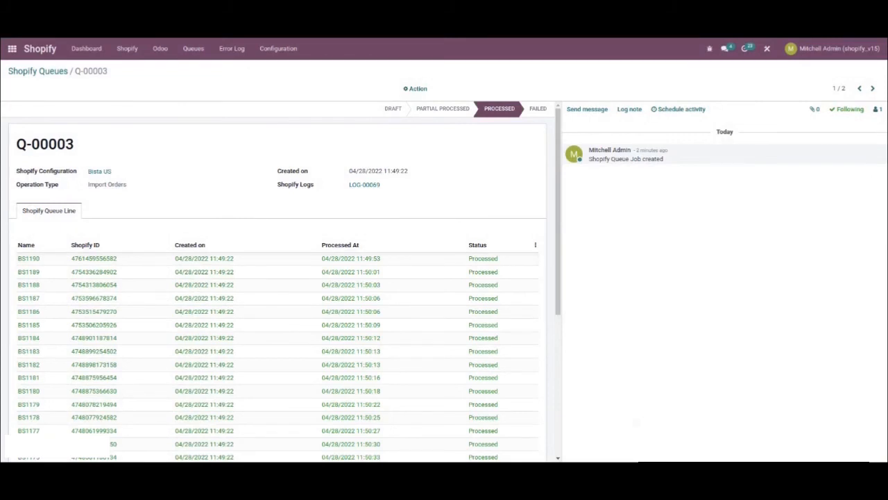
{"action": "mouse_move", "coordinate": [186, 192]}
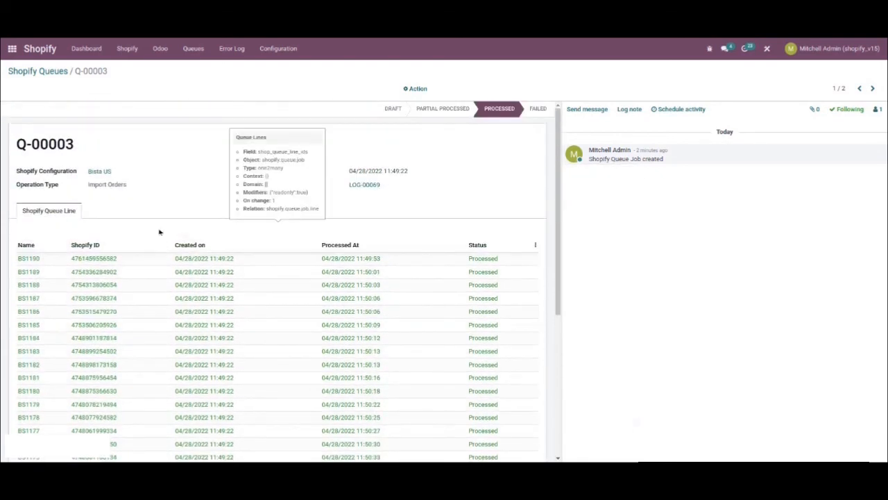
{"action": "left_click", "coordinate": [127, 48]}
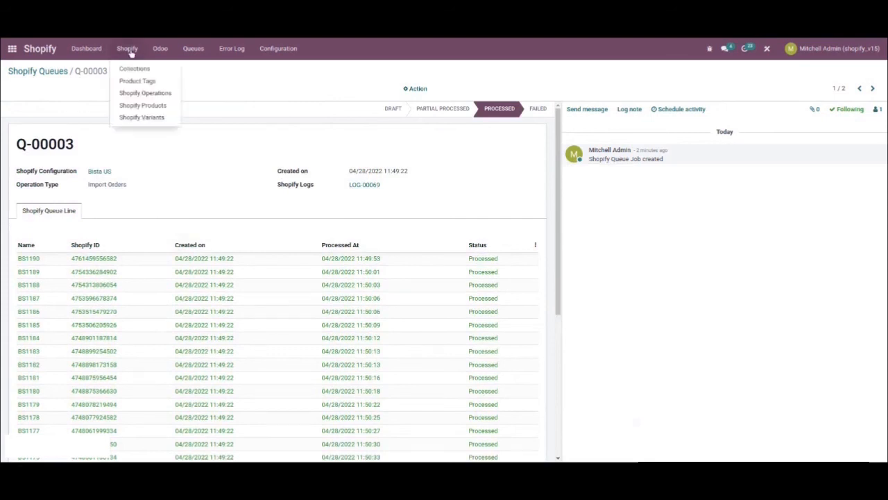
- Search sale orders for Shopify order 1190 to locate S00358 for BS1190
{"action": "left_click", "coordinate": [160, 49]}
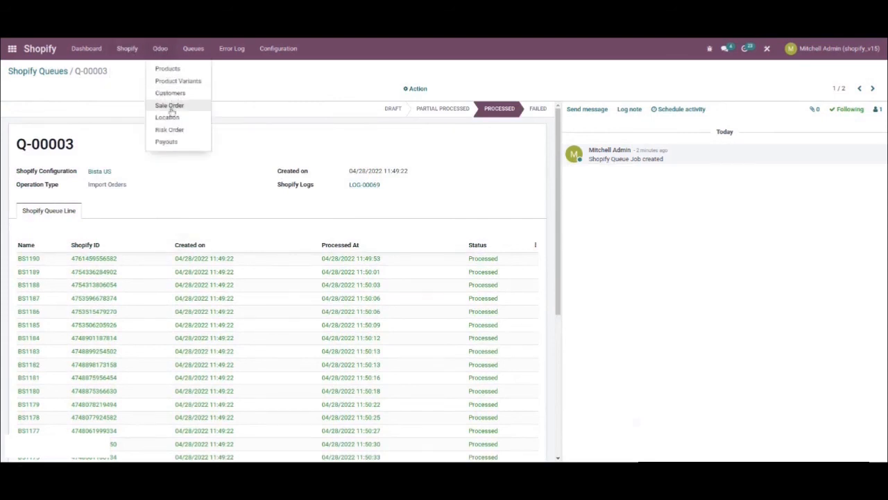
{"action": "left_click", "coordinate": [169, 106]}
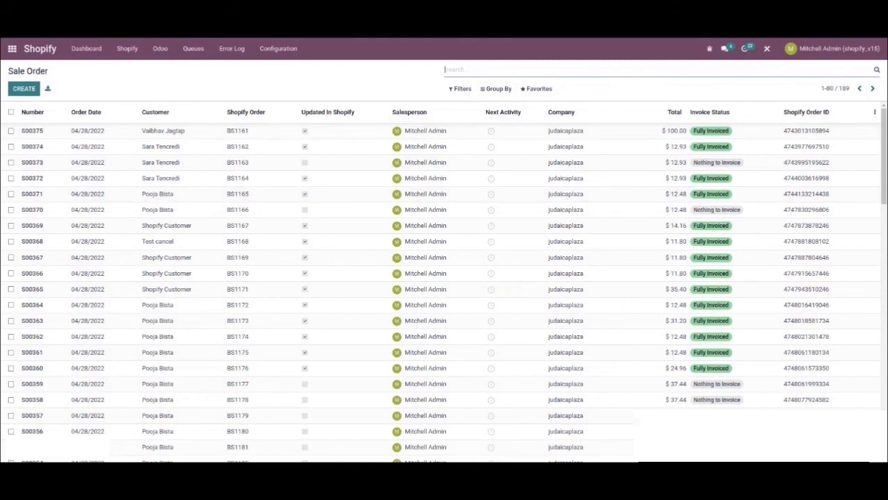
{"action": "type", "text": "1190"}
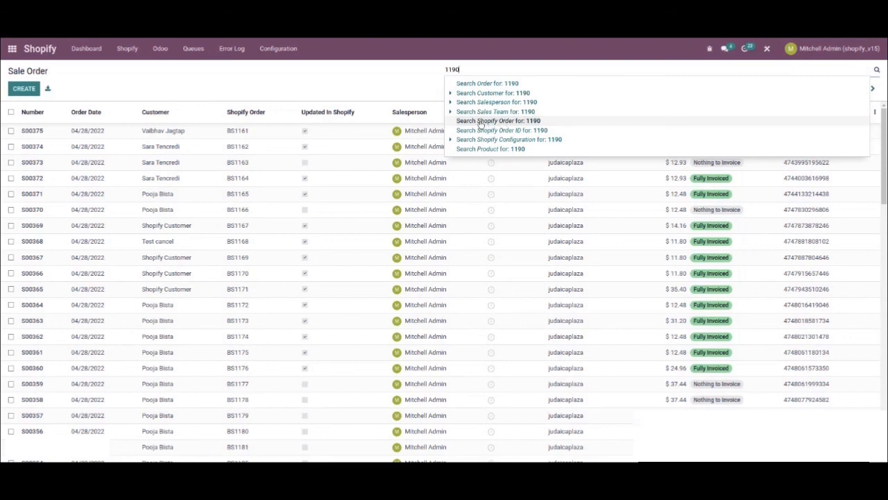
{"action": "left_click", "coordinate": [503, 130]}
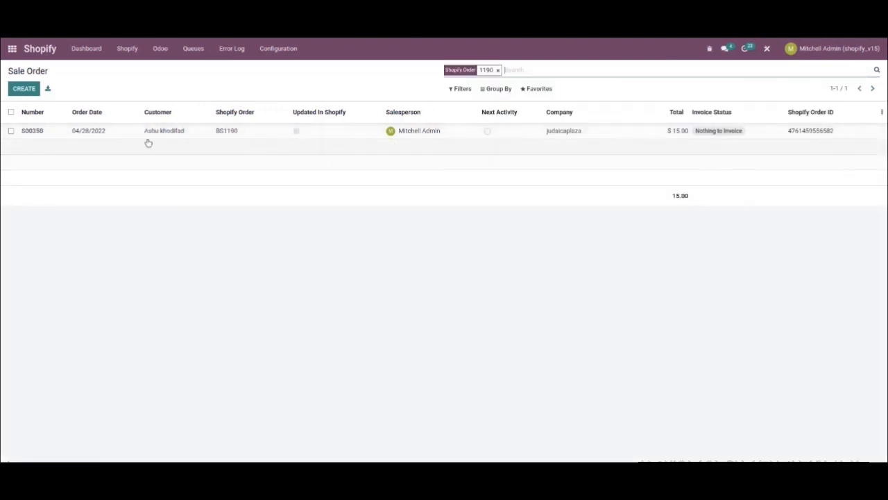
{"action": "mouse_move", "coordinate": [645, 142]}
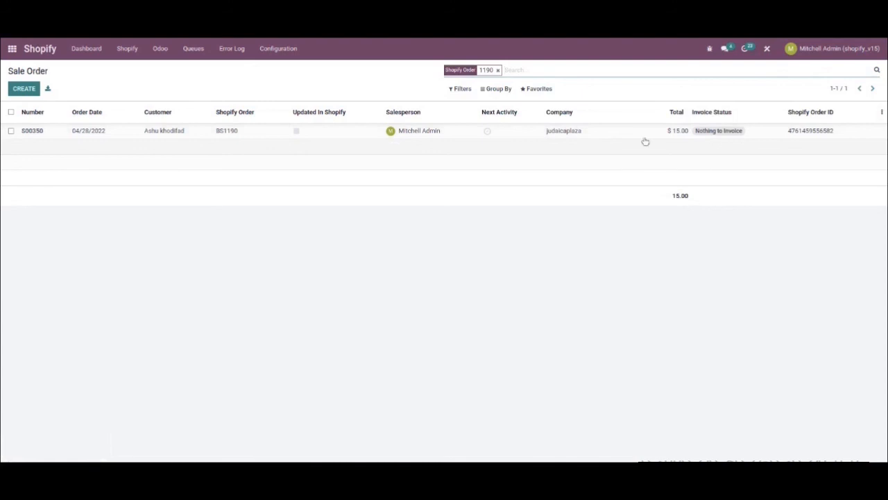
{"action": "mouse_move", "coordinate": [363, 269]}
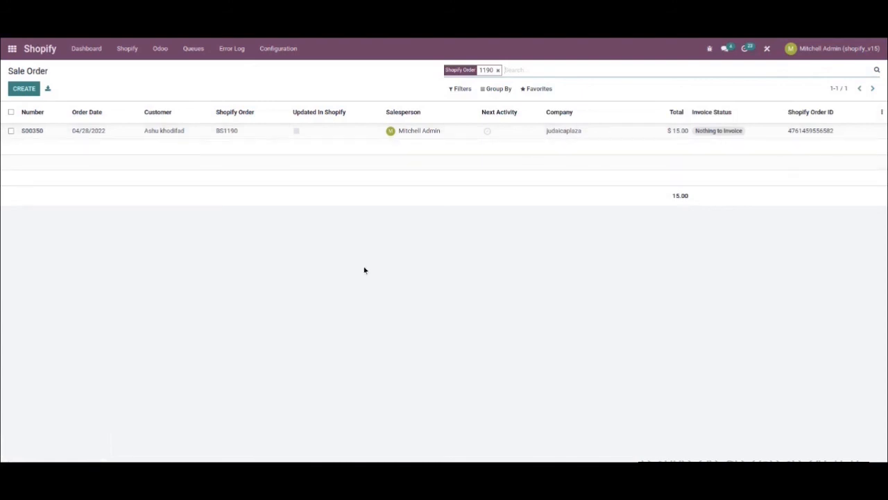
{"action": "left_click", "coordinate": [496, 69]}
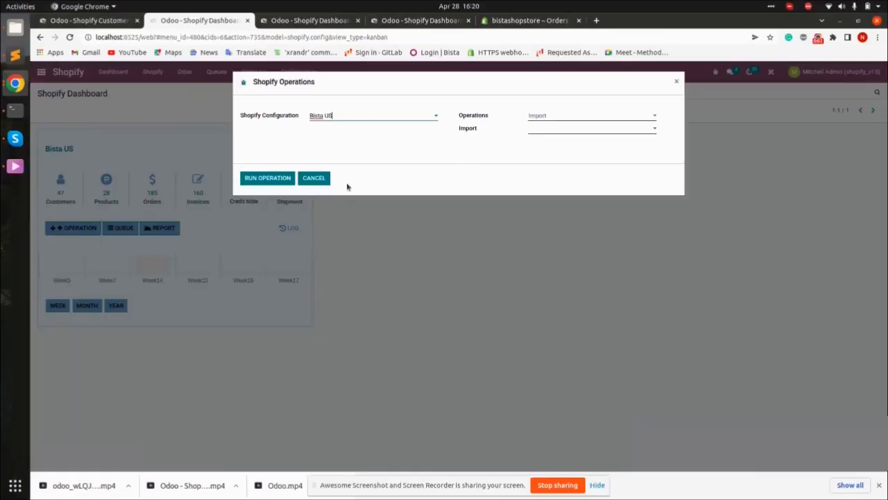
- Change the operation type in the Shopify Operations dropdown before leaving the dialog
{"action": "left_click", "coordinate": [592, 115]}
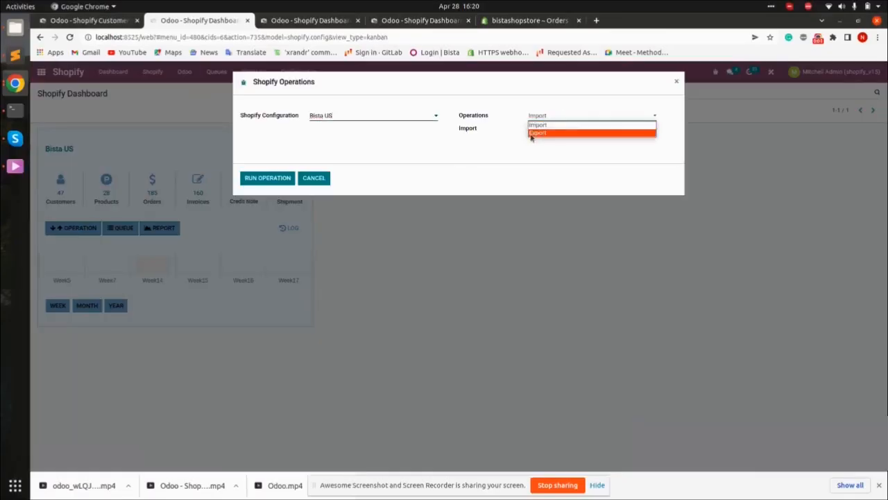
{"action": "left_click", "coordinate": [539, 133]}
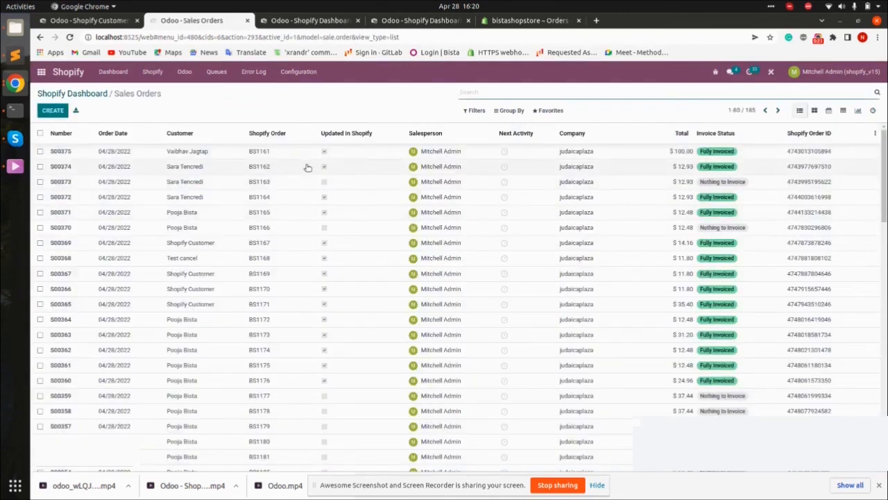
{"action": "mouse_move", "coordinate": [315, 163]}
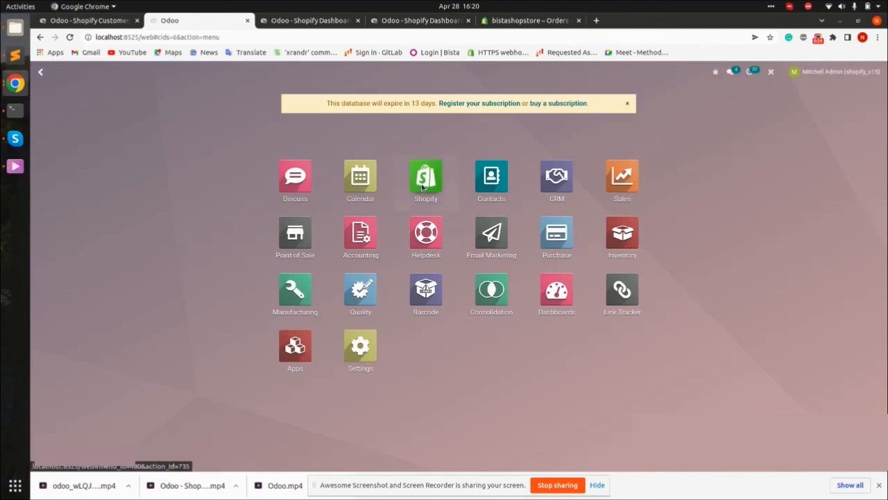
- View the Bista US dashboard chart by month and year, then list its 185 Shopify sales orders
{"action": "left_click", "coordinate": [424, 177]}
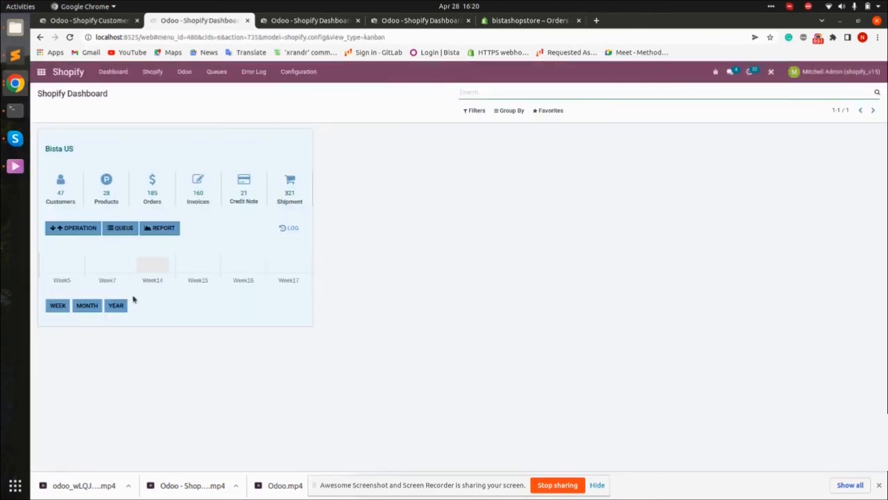
{"action": "mouse_move", "coordinate": [208, 387]}
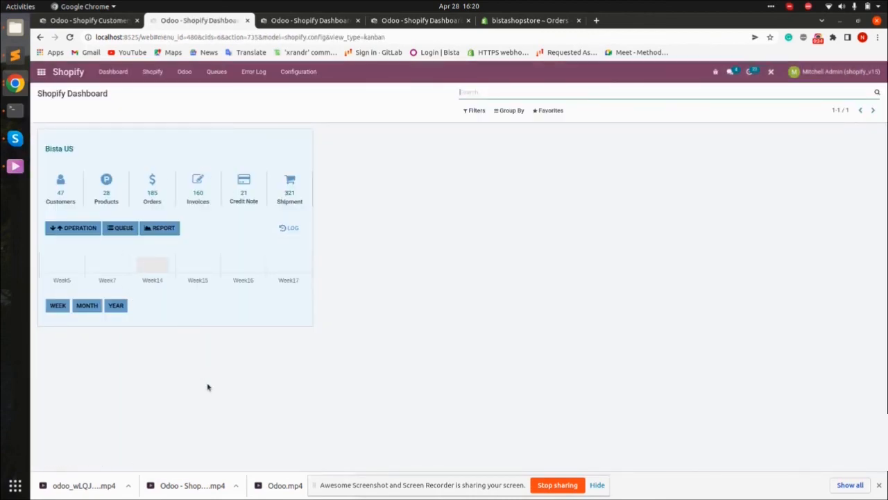
{"action": "mouse_move", "coordinate": [89, 344]}
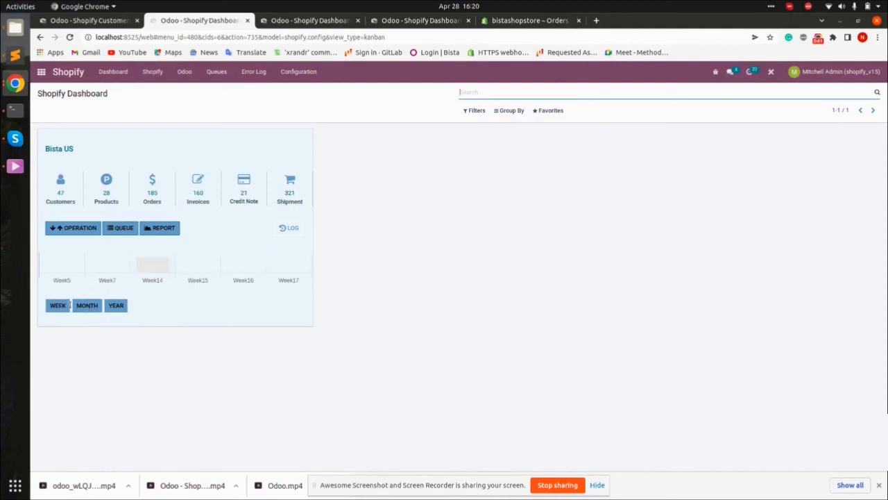
{"action": "left_click", "coordinate": [86, 306]}
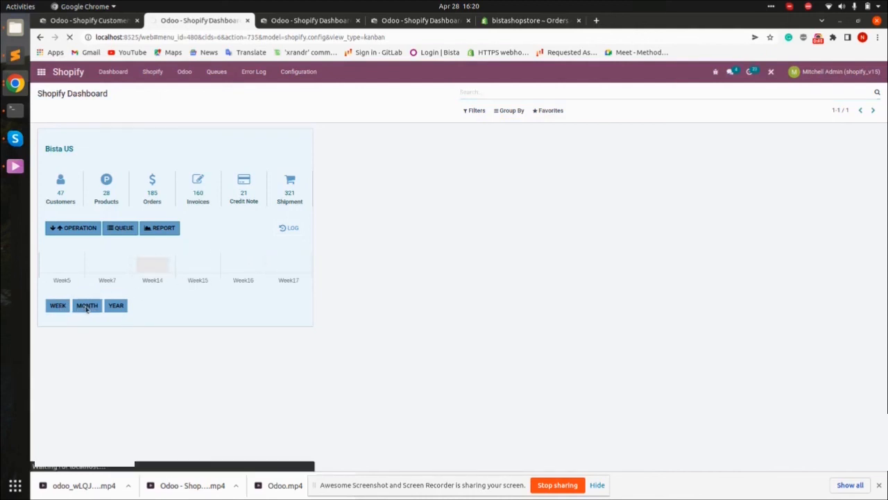
{"action": "left_click", "coordinate": [86, 306]}
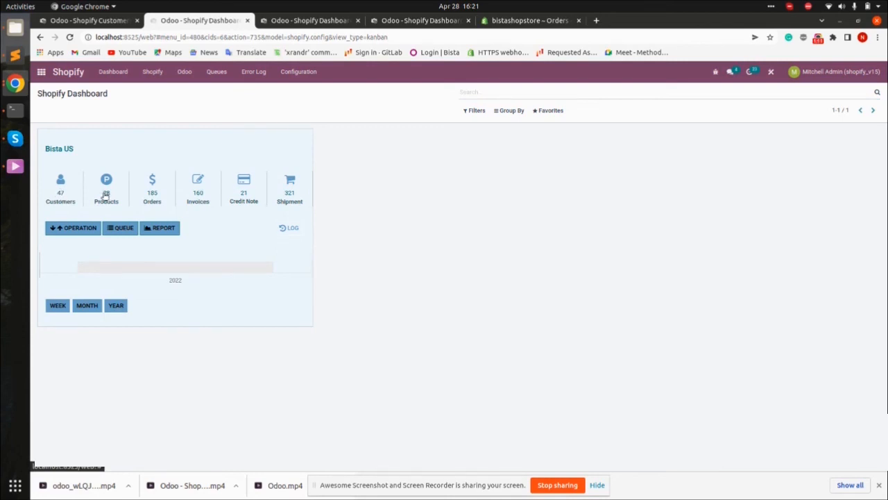
{"action": "left_click", "coordinate": [105, 187]}
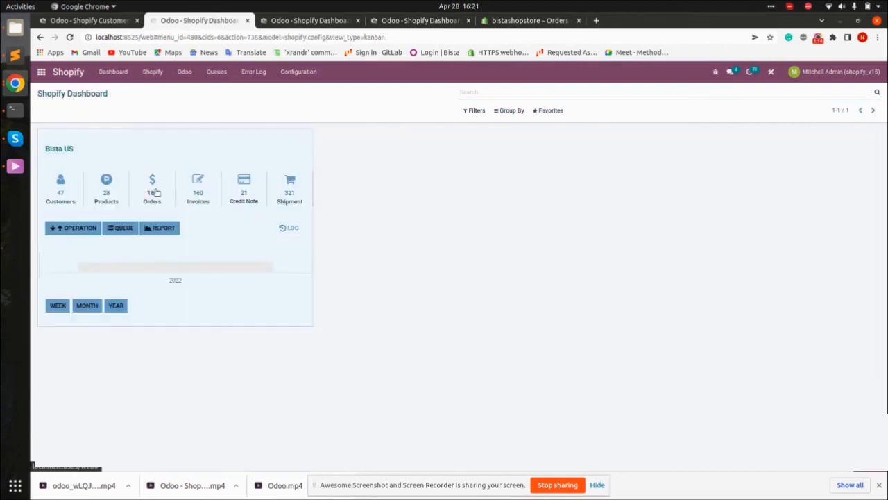
{"action": "left_click", "coordinate": [153, 189]}
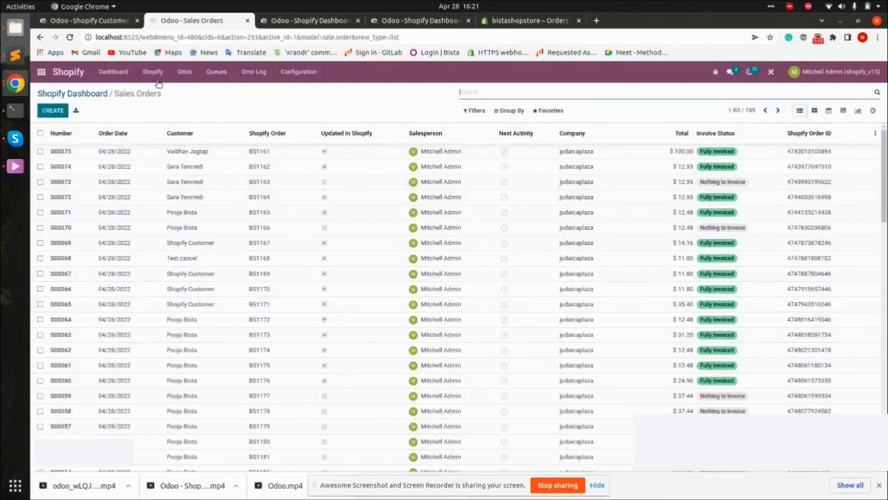